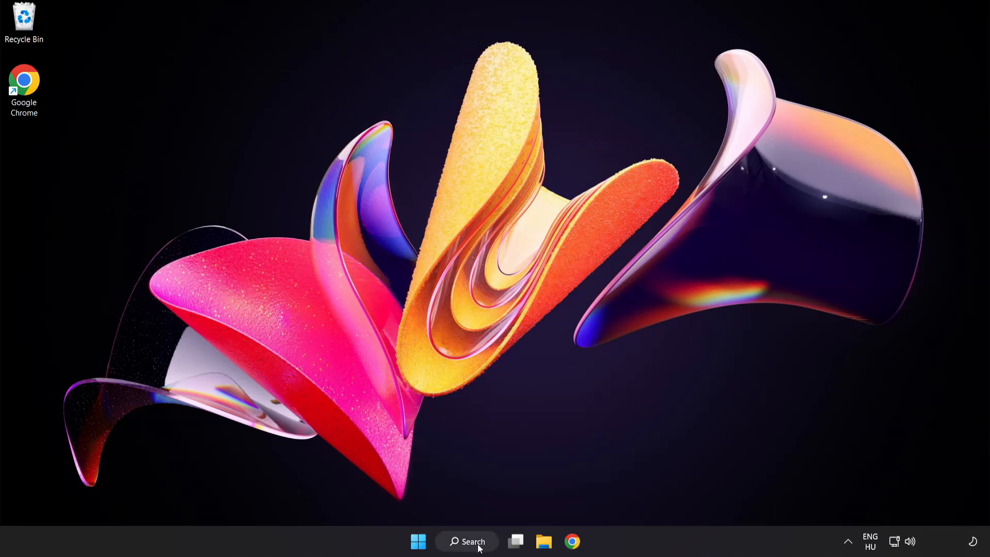
# - Search Windows for "device manager" and launch Device Manager
pyautogui.click(466, 542)
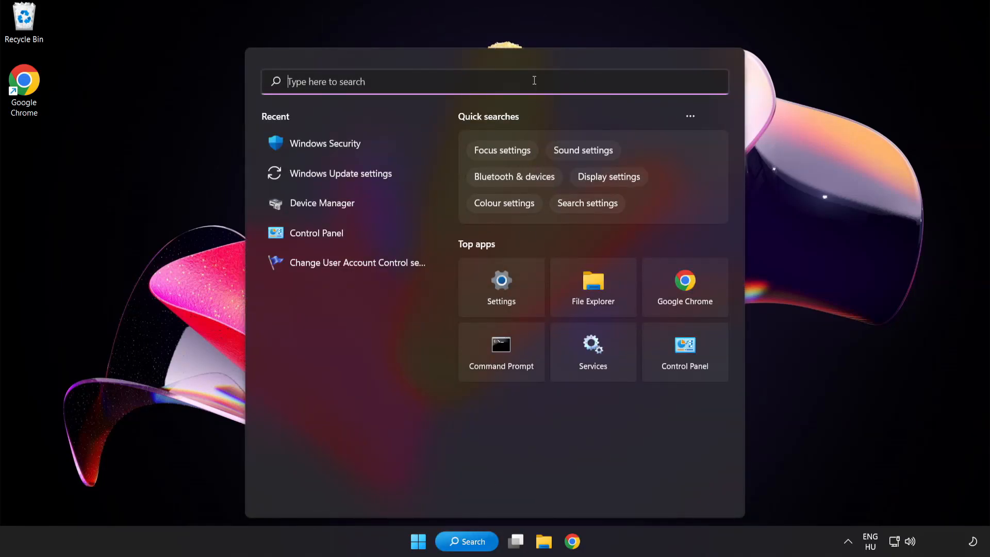
pyautogui.write('device manager')
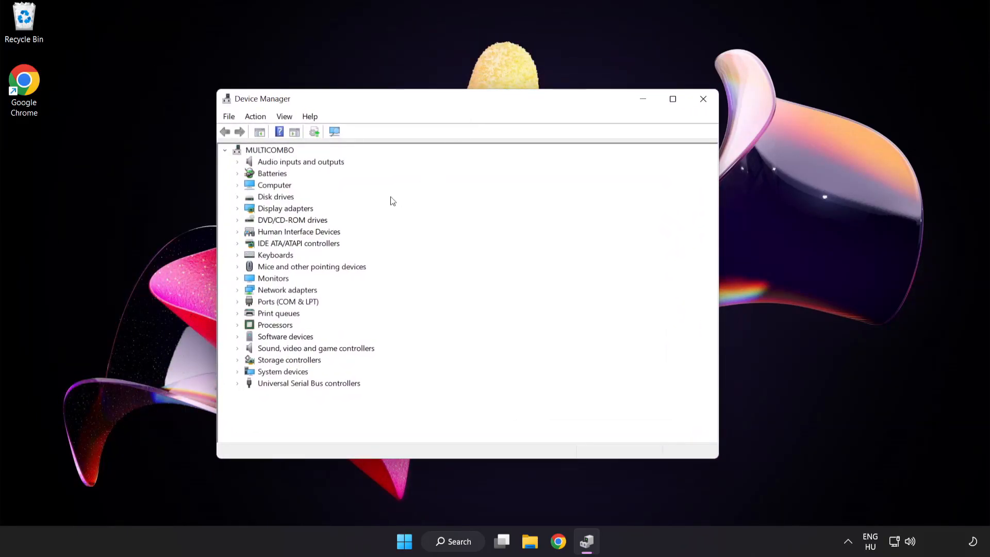
# - Expand Display adapters and bring up the context menu for VMware SVGA 3D
pyautogui.click(285, 208)
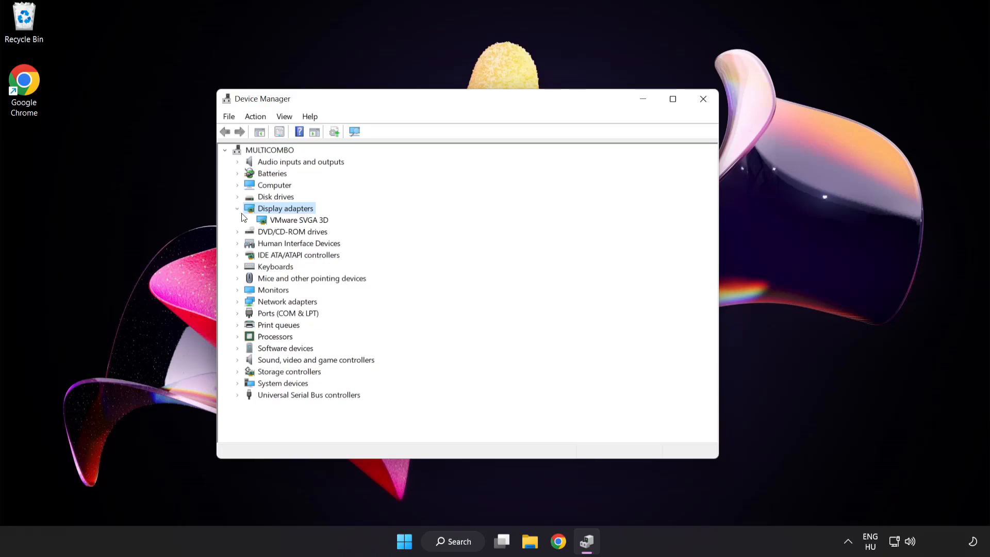
pyautogui.click(298, 220)
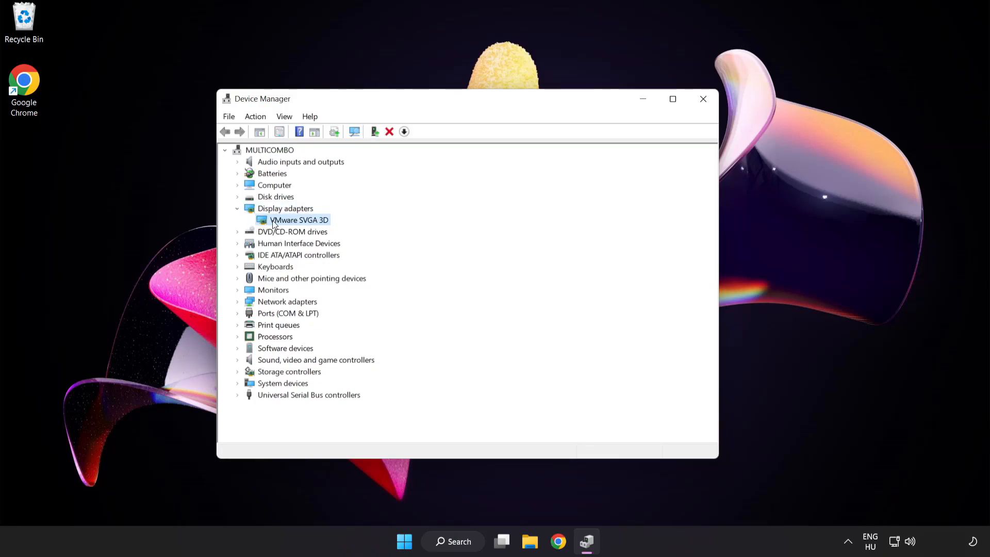
pyautogui.rightClick(296, 220)
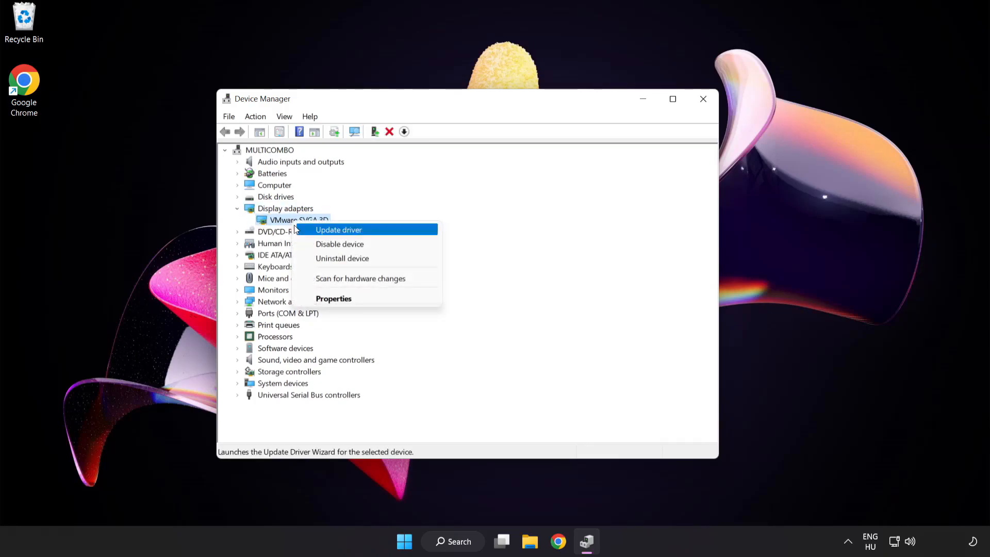
pyautogui.moveTo(385, 233)
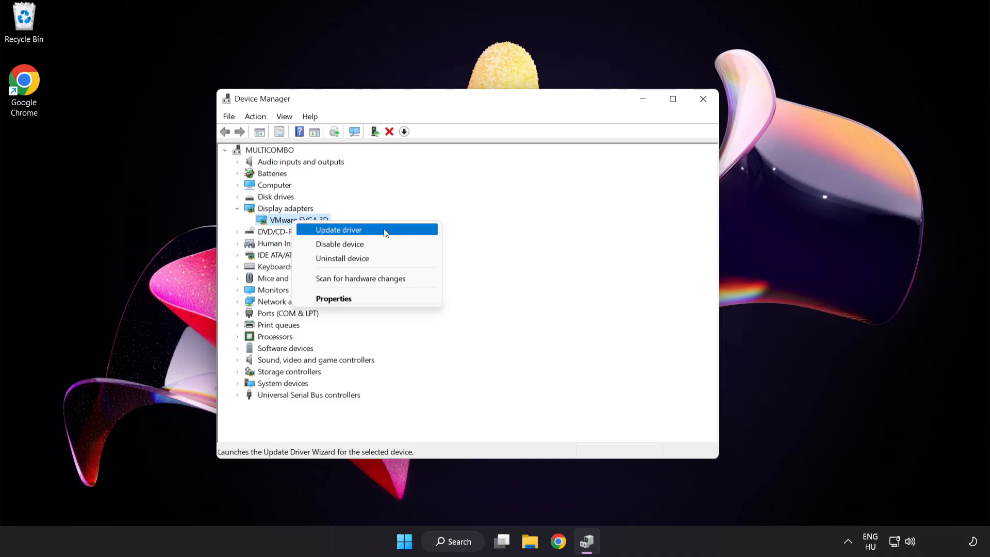
# - Update the VMware SVGA 3D driver via automatic search; best driver already installed, close the wizard
pyautogui.click(338, 229)
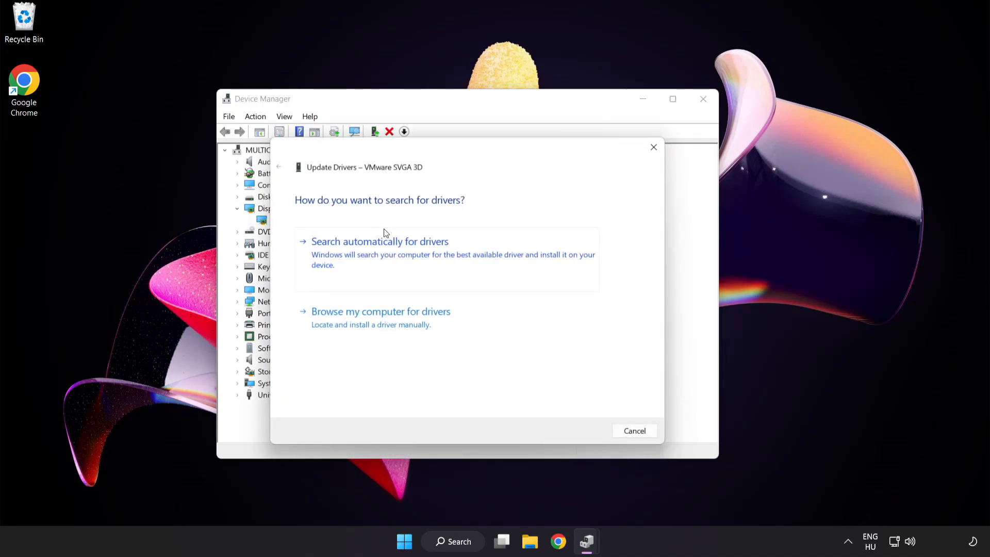
pyautogui.moveTo(318, 217)
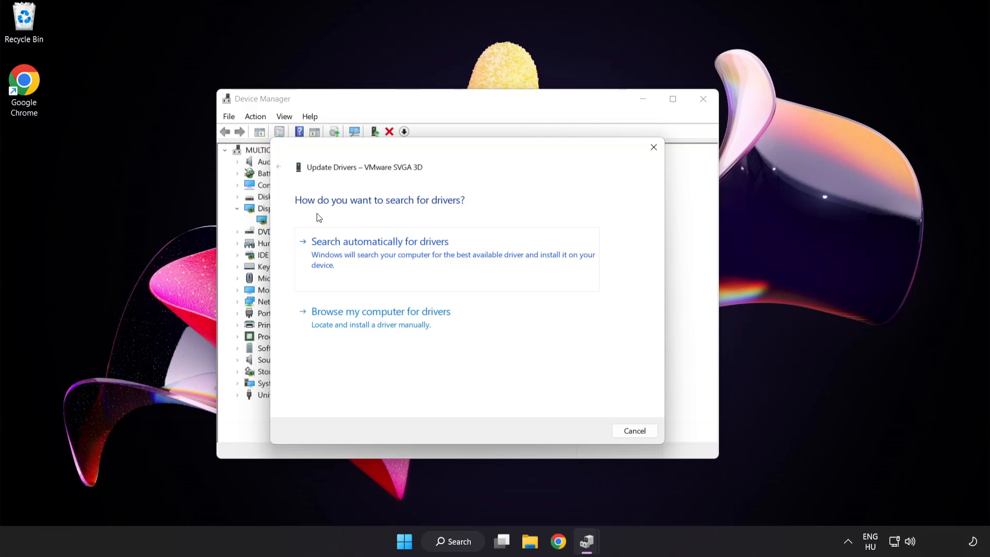
pyautogui.moveTo(447, 249)
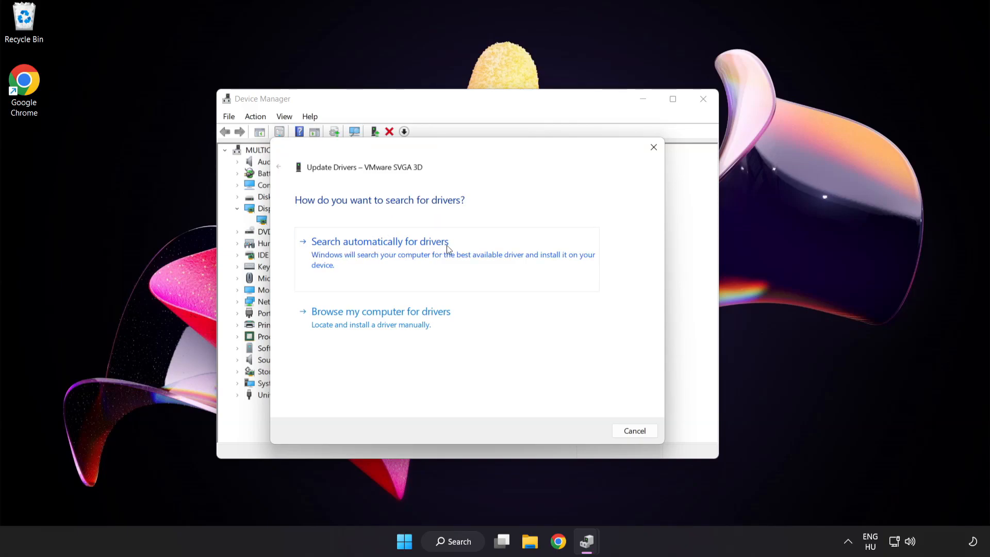
pyautogui.moveTo(432, 257)
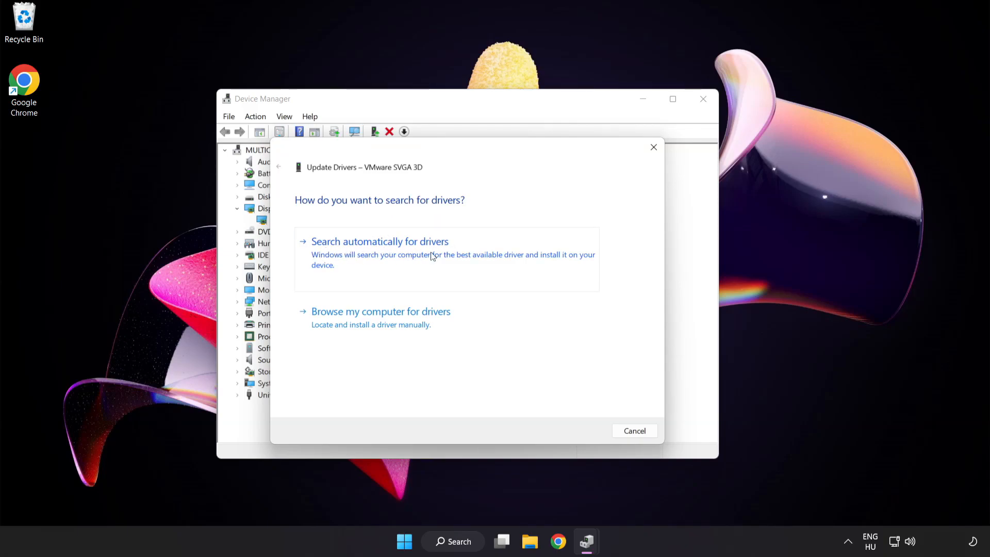
pyautogui.click(379, 241)
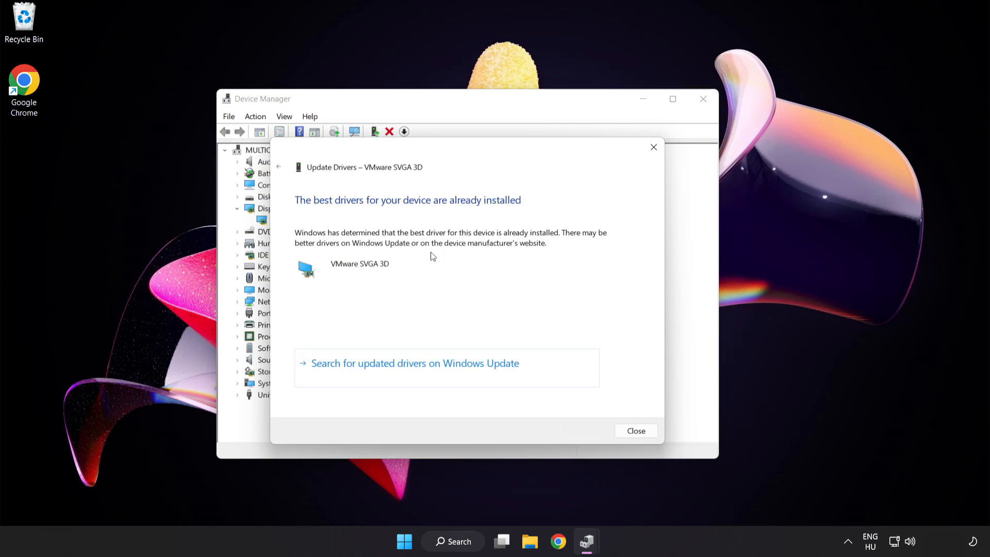
pyautogui.moveTo(462, 212)
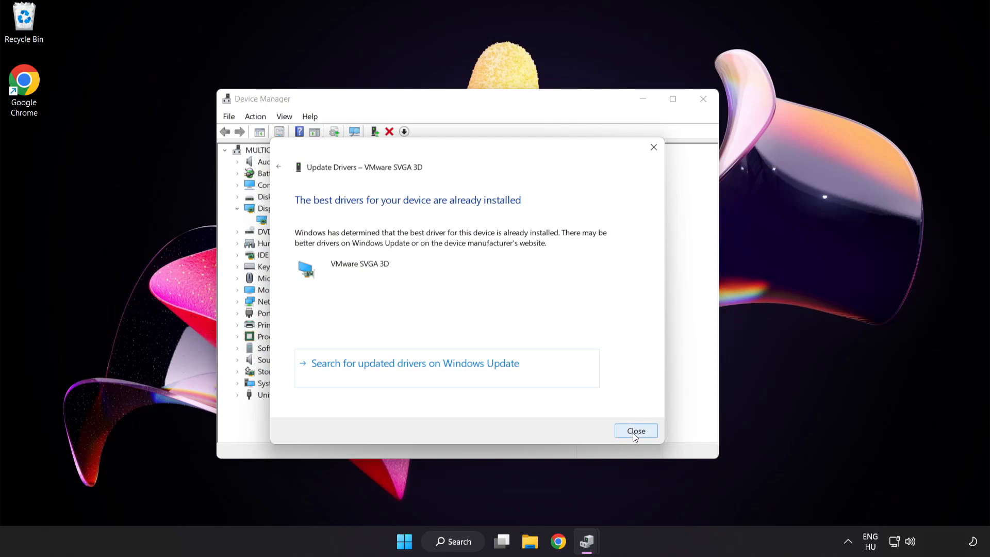
pyautogui.click(636, 431)
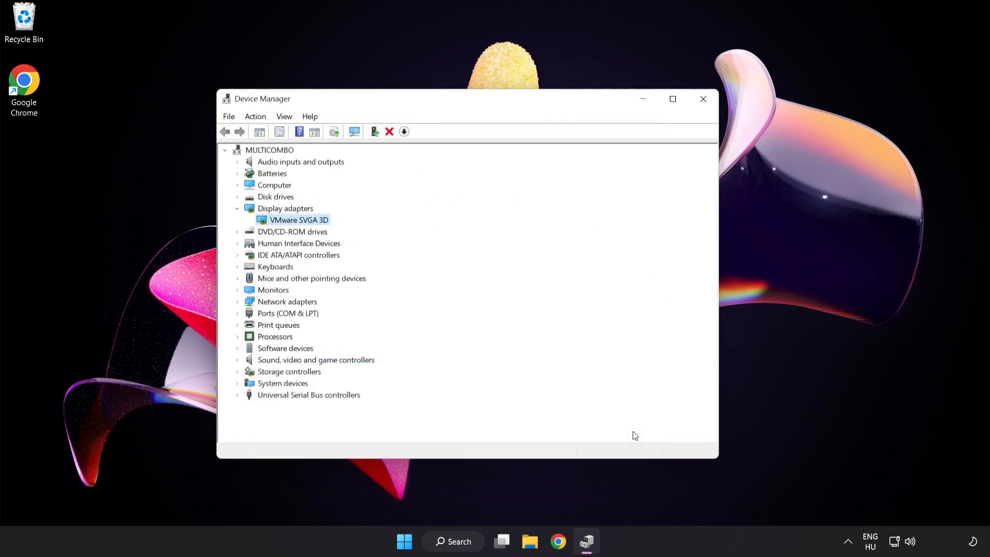
pyautogui.moveTo(703, 99)
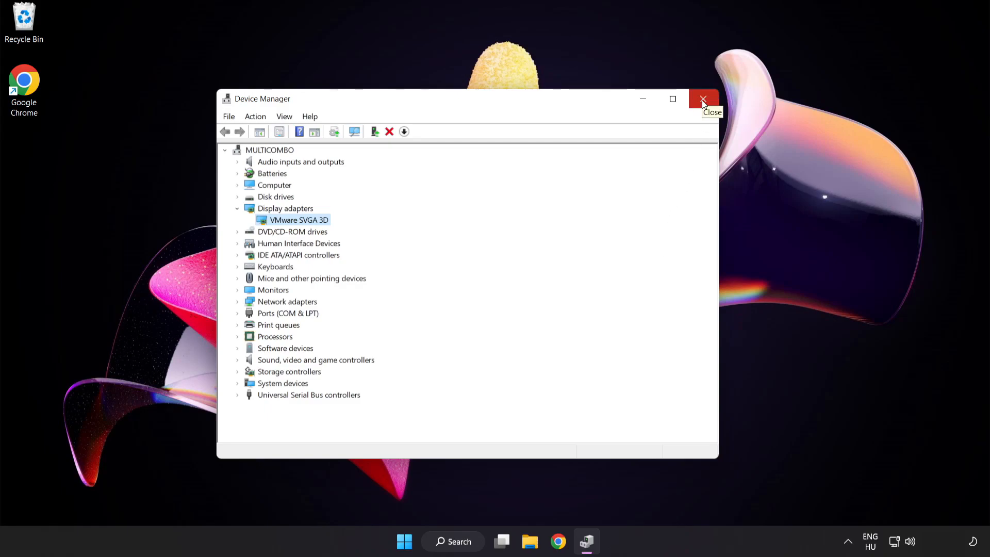
# - Close Device Manager and search "update" to launch Windows Update settings
pyautogui.click(703, 99)
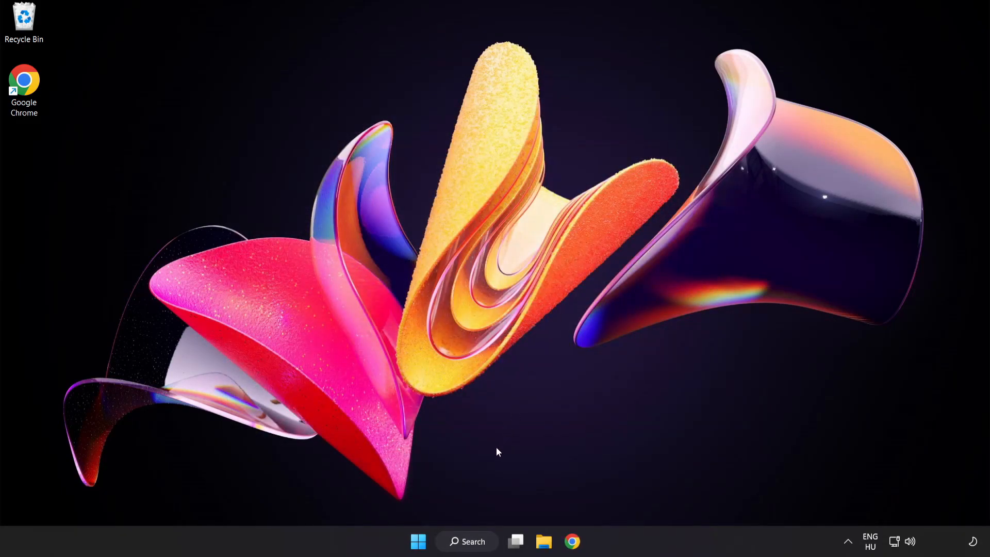
pyautogui.click(468, 555)
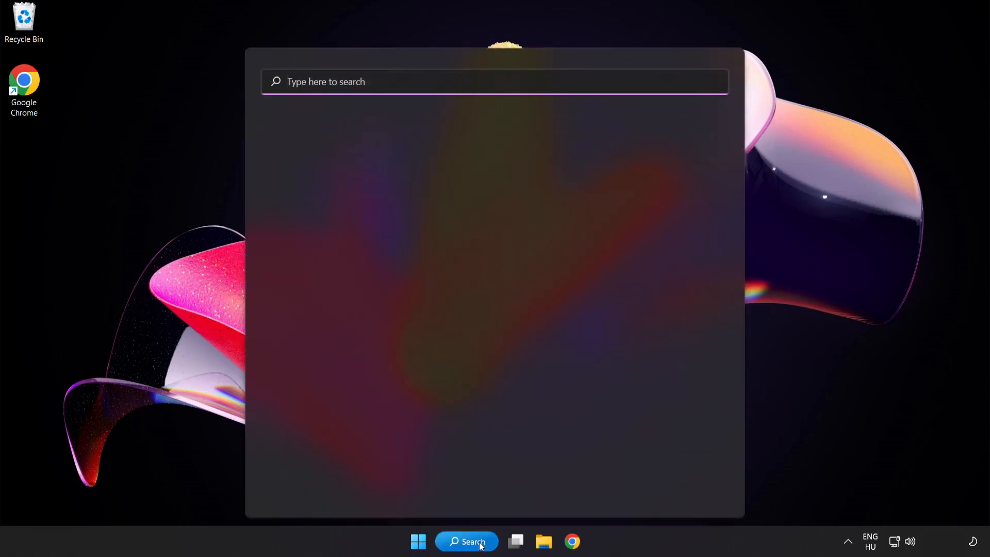
pyautogui.write('u')
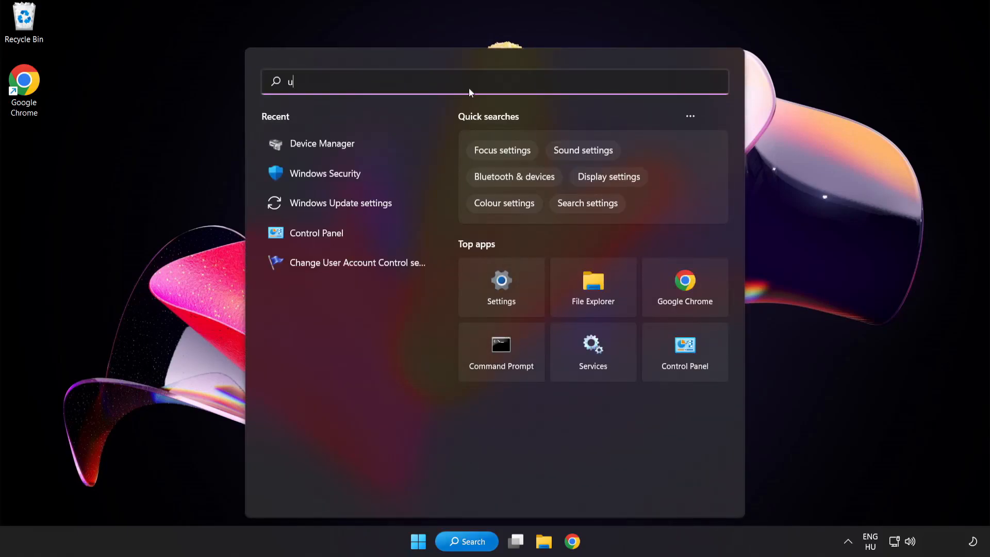
pyautogui.write('pdate')
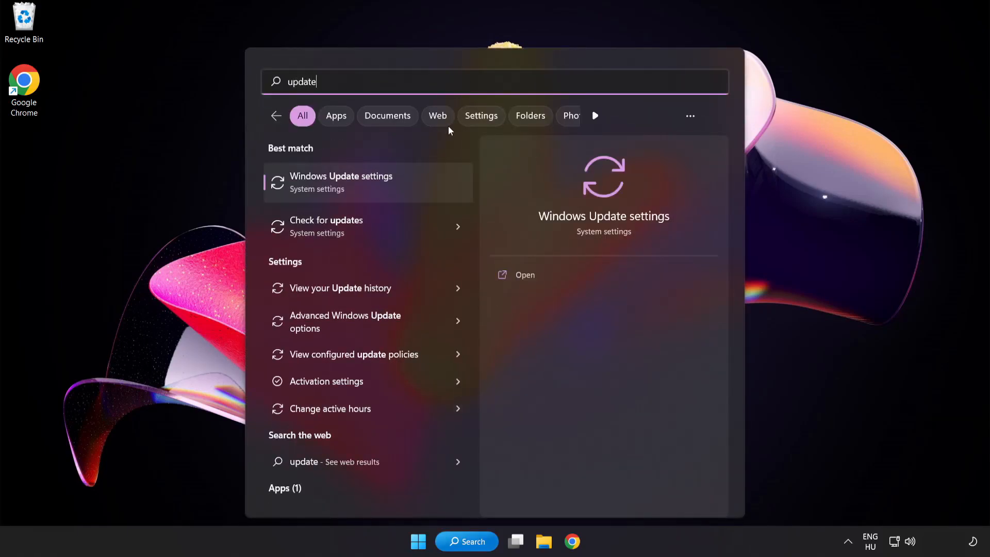
pyautogui.moveTo(380, 192)
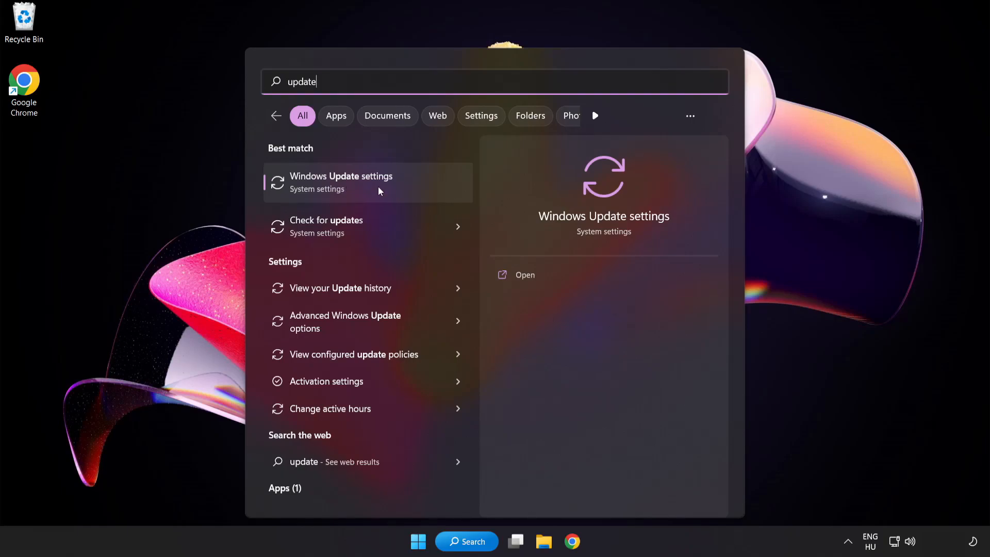
pyautogui.click(340, 182)
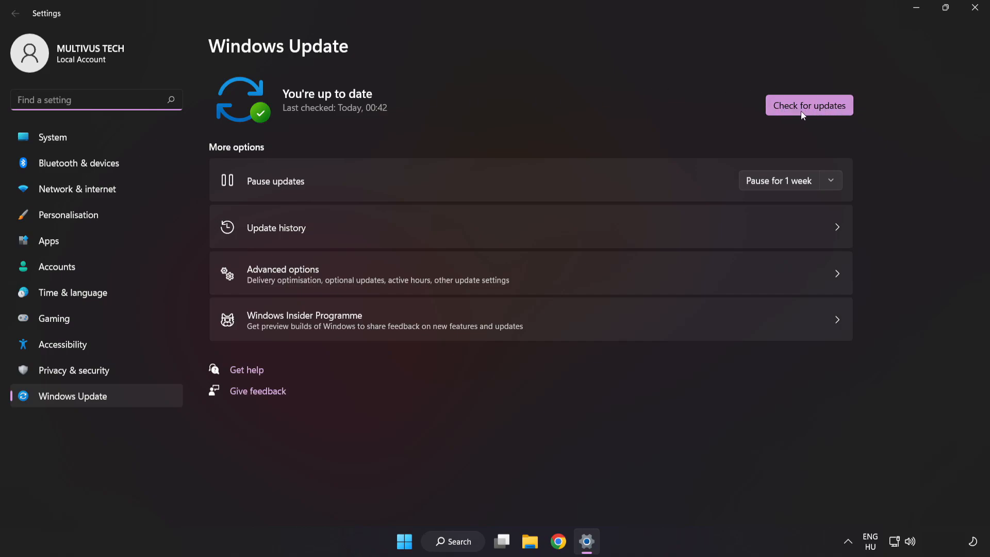
# - Check for Windows updates, confirm up to date, and close Settings
pyautogui.click(809, 105)
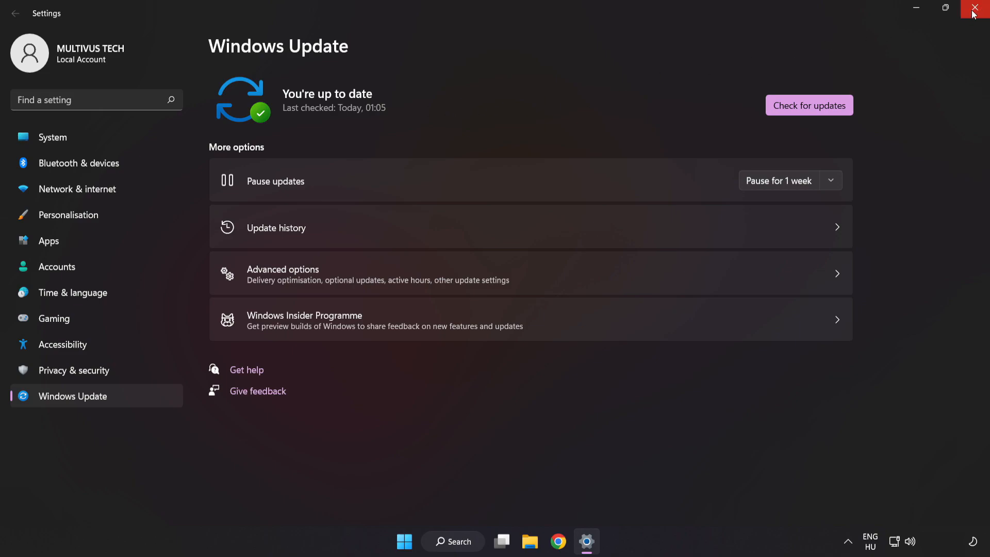
pyautogui.click(972, 7)
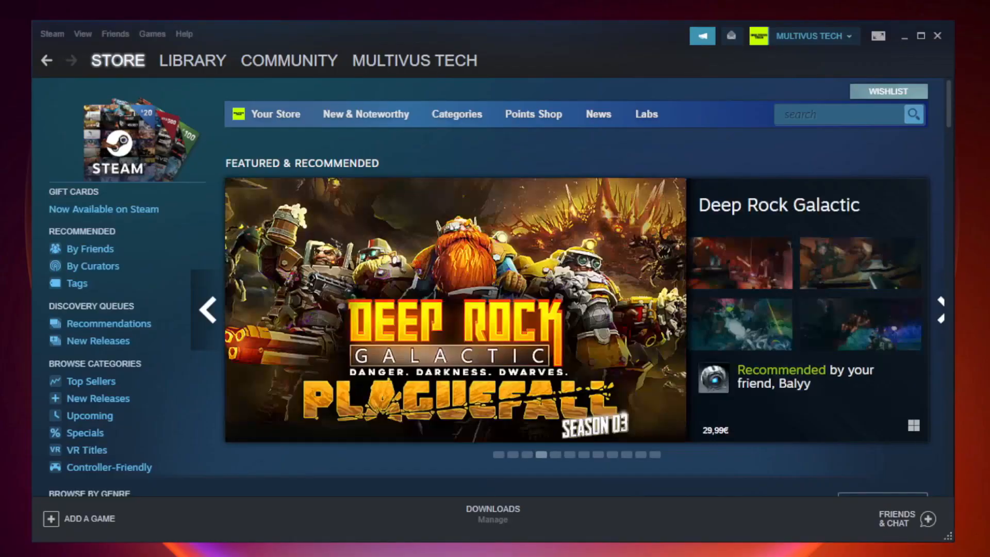
# - Go to the Steam Library listing the not-working game under Favorites
pyautogui.click(192, 59)
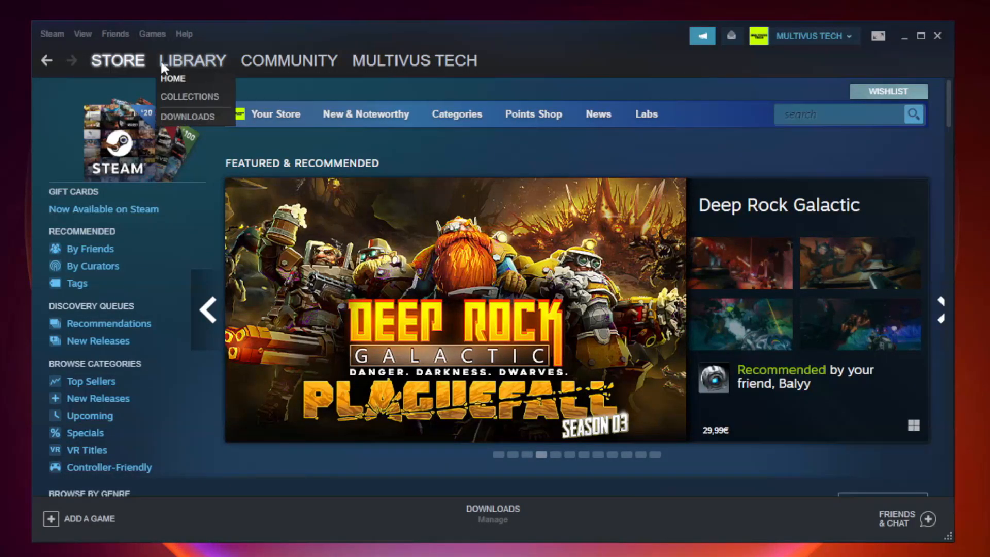
pyautogui.moveTo(202, 67)
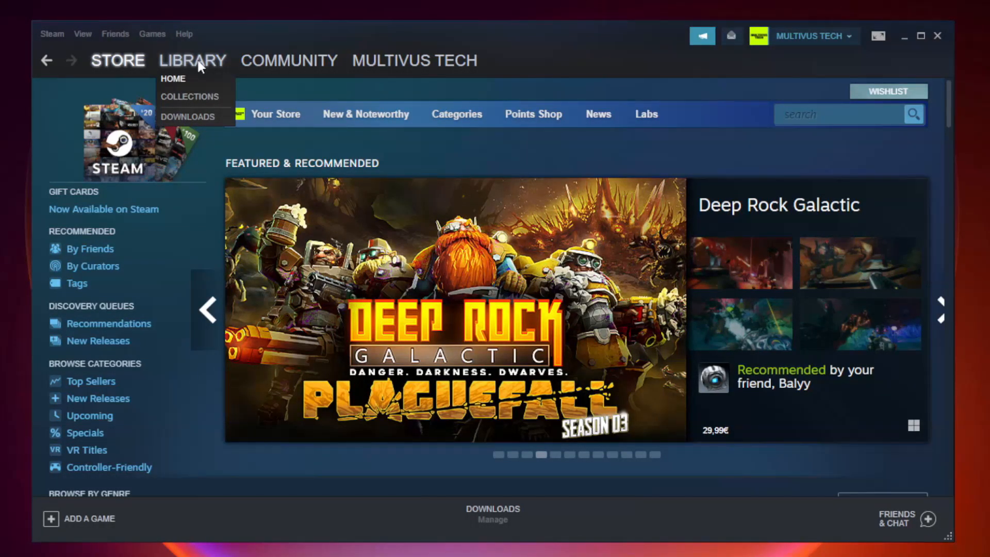
pyautogui.click(173, 78)
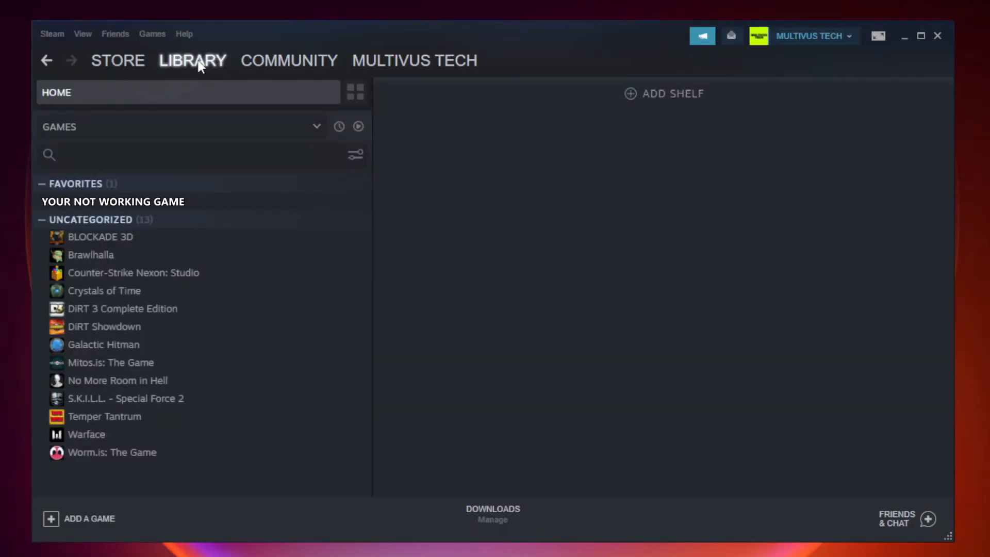
pyautogui.moveTo(272, 207)
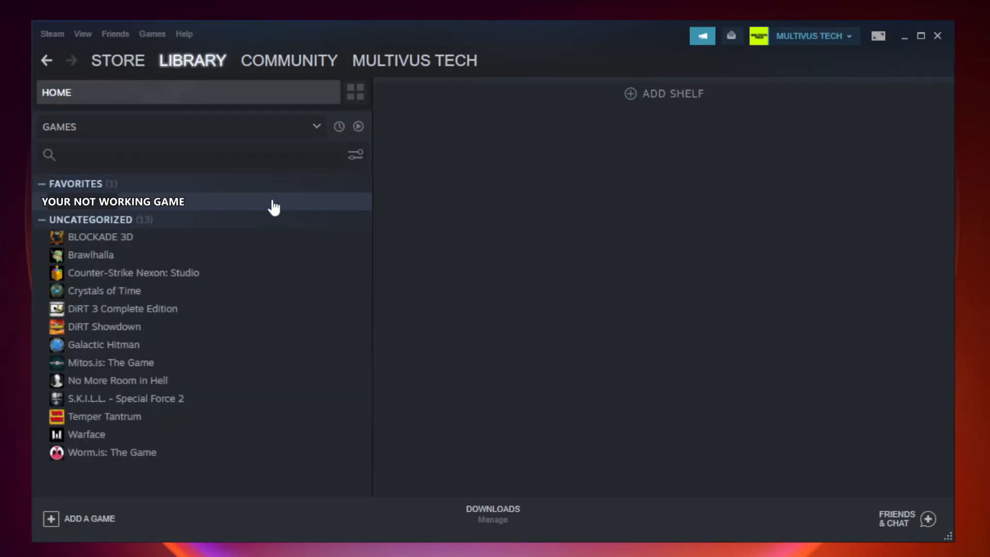
pyautogui.moveTo(213, 206)
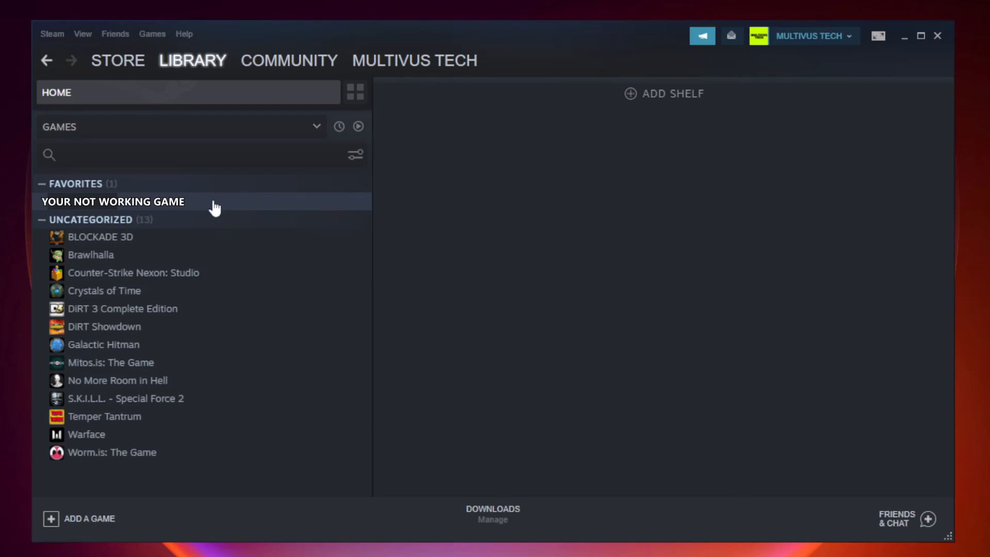
# - Verify integrity of the game's files from Properties > Local Files; all 9192 files validate
pyautogui.rightClick(111, 202)
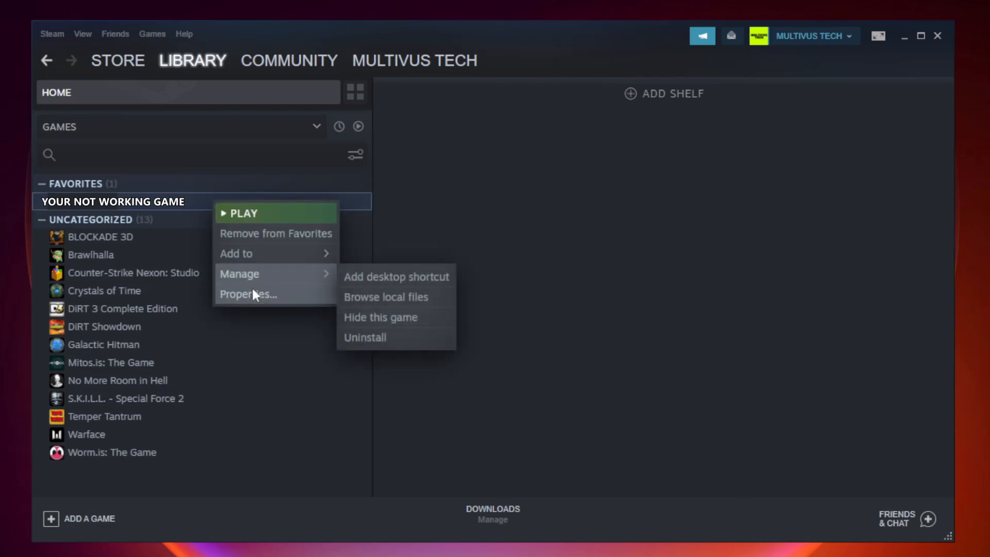
pyautogui.moveTo(273, 297)
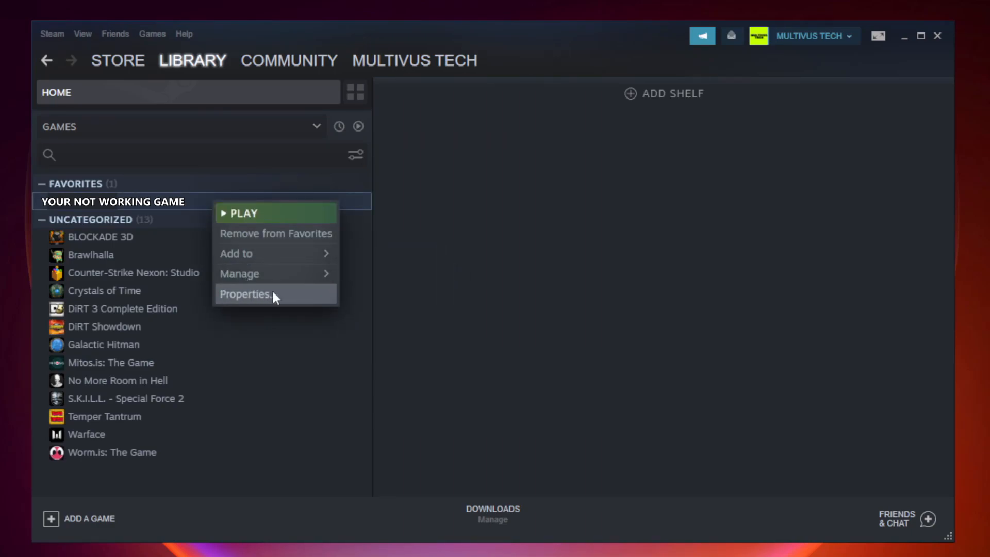
pyautogui.click(245, 294)
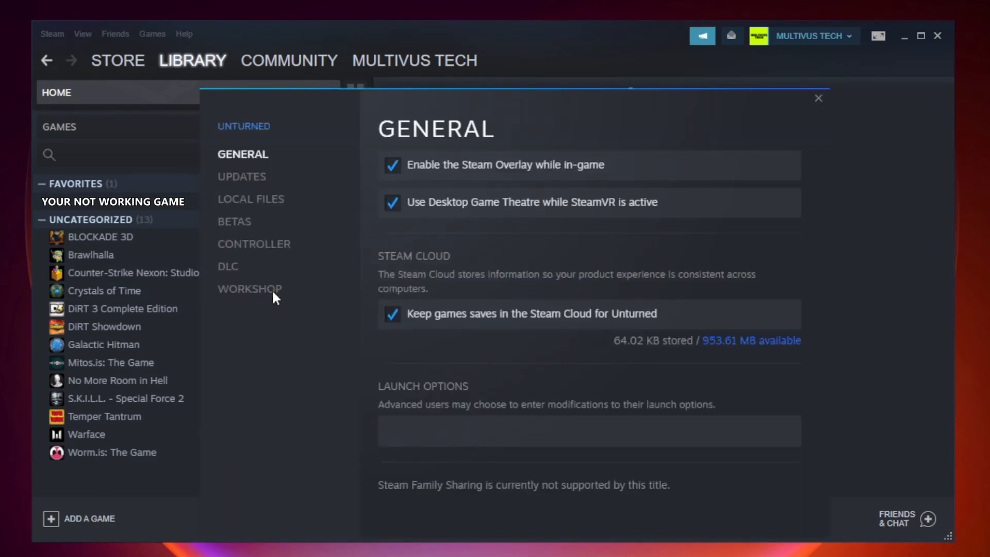
pyautogui.moveTo(264, 208)
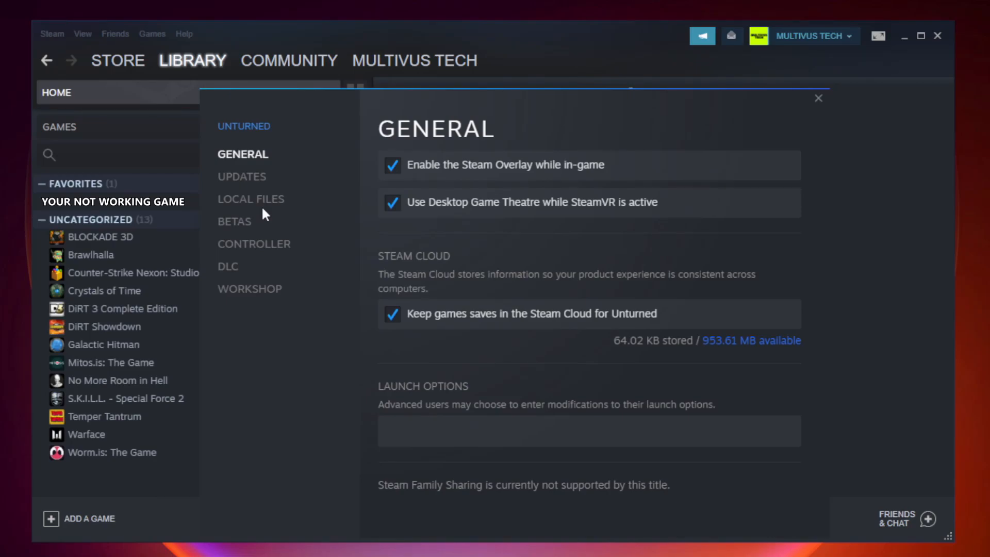
pyautogui.click(251, 199)
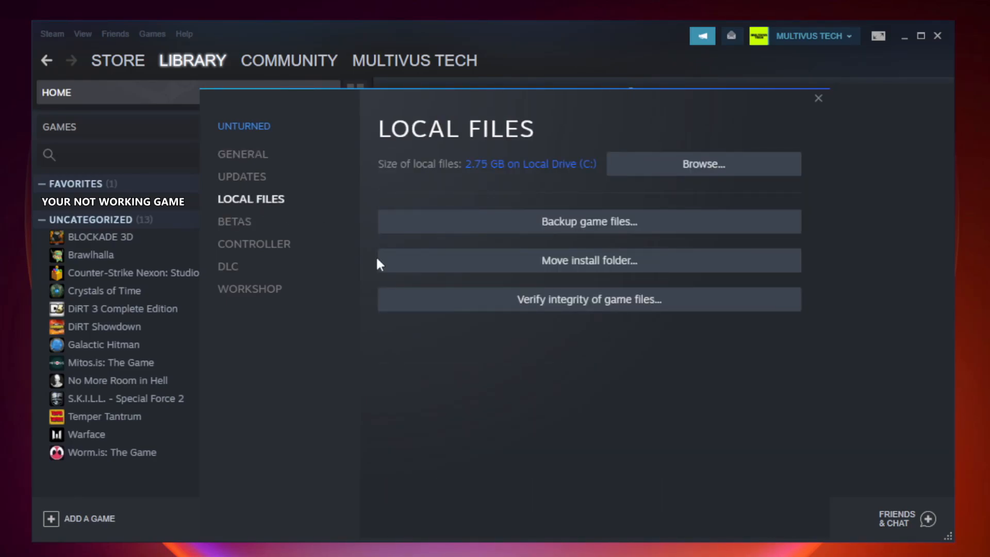
pyautogui.moveTo(597, 310)
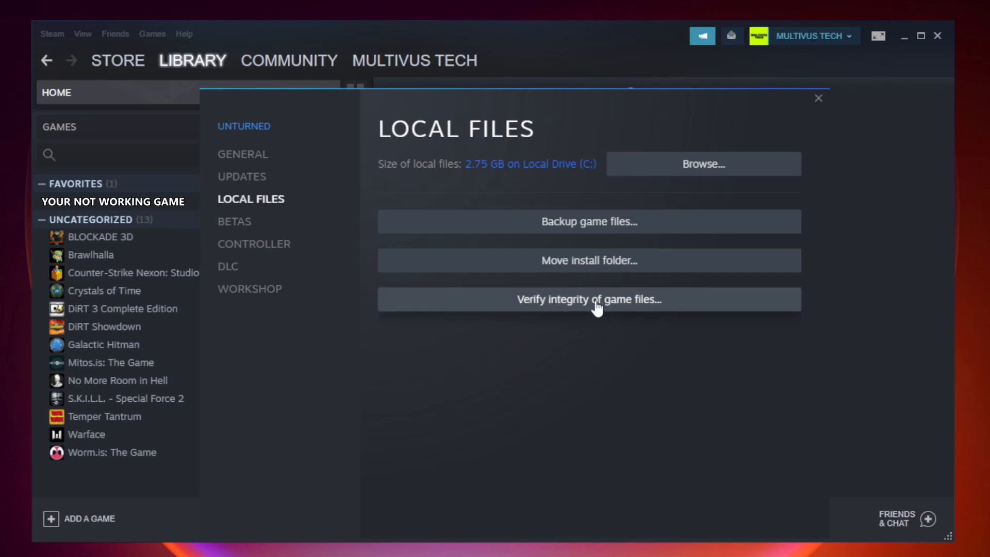
pyautogui.click(589, 299)
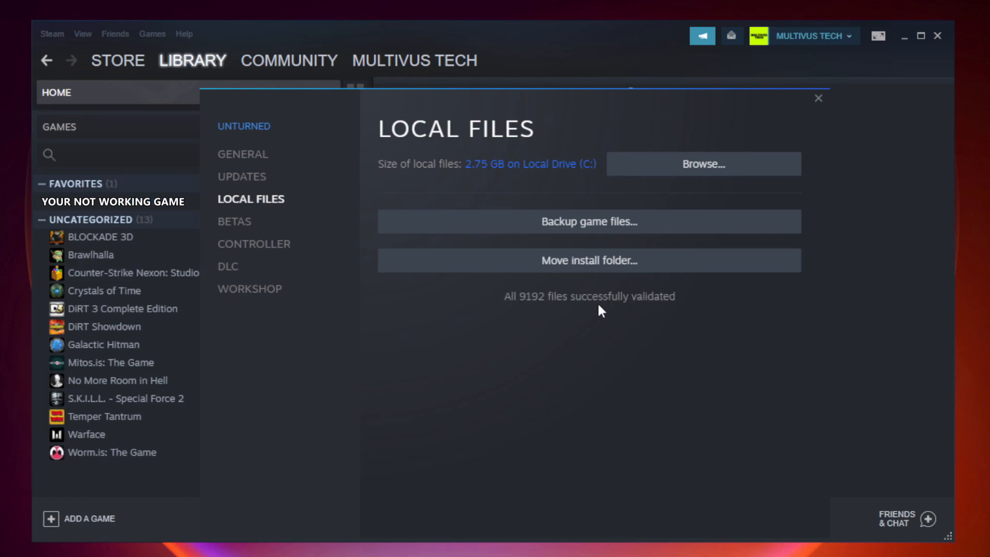
pyautogui.moveTo(679, 321)
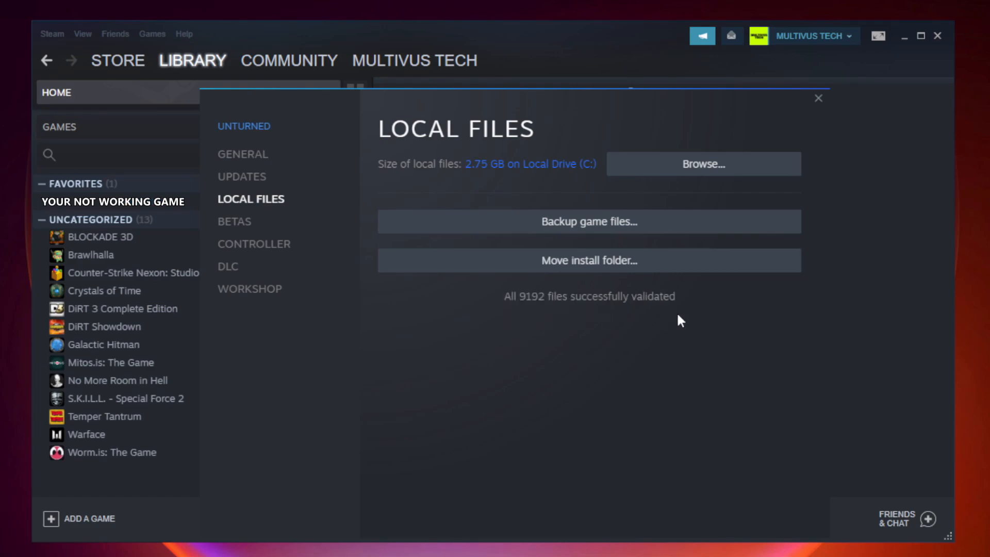
pyautogui.moveTo(796, 189)
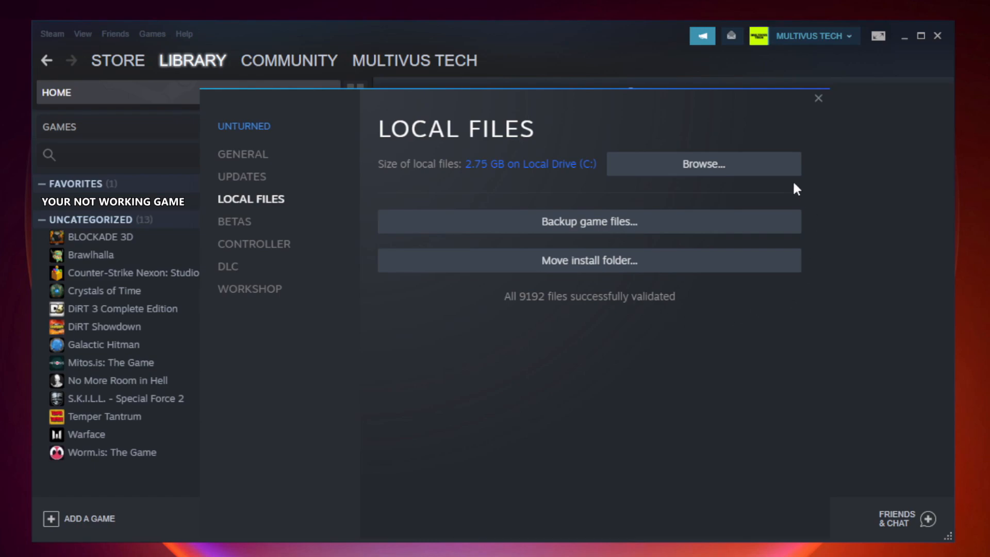
pyautogui.moveTo(706, 178)
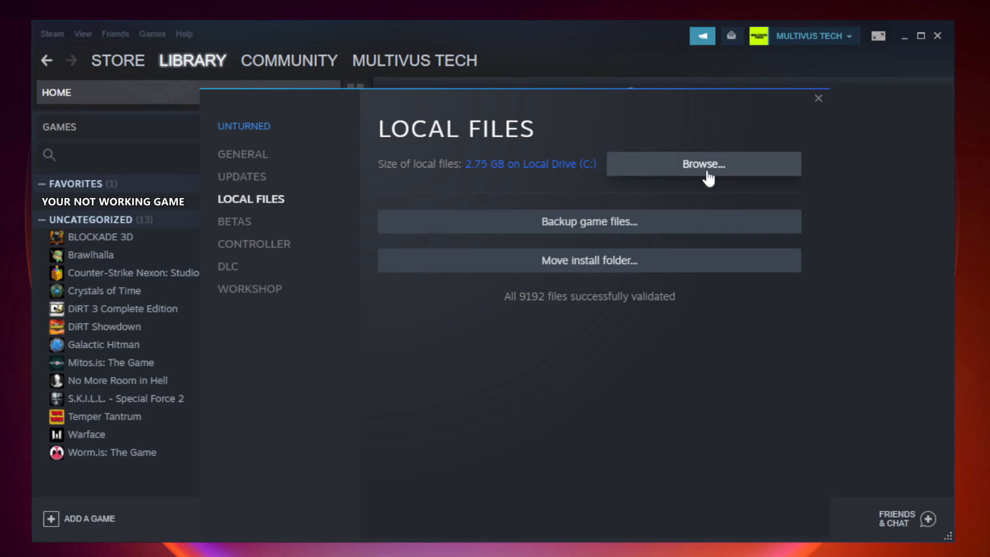
# - Browse to the game's install folder and bring up options for the YOUR NOT WORKING GAME shortcut
pyautogui.click(703, 164)
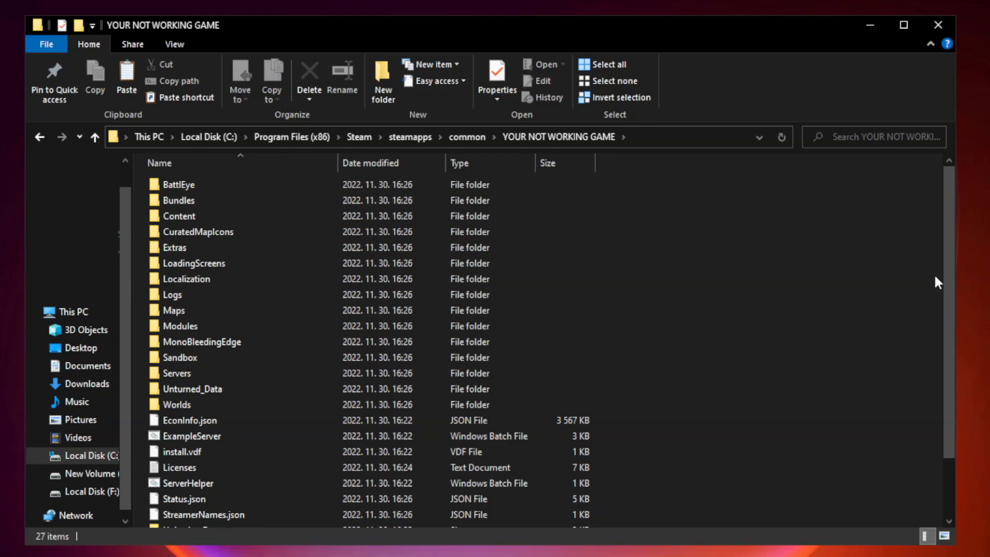
pyautogui.scroll(-3)
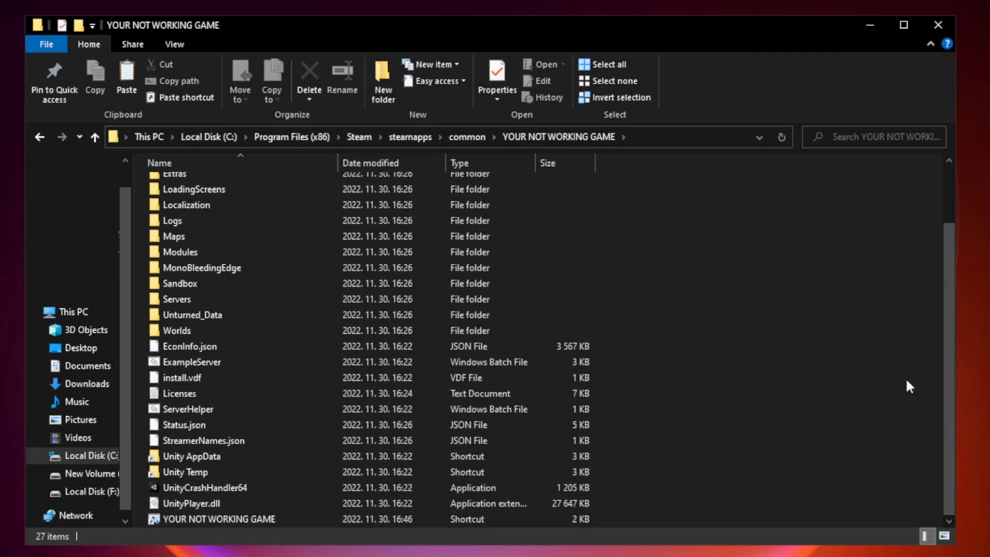
pyautogui.click(218, 519)
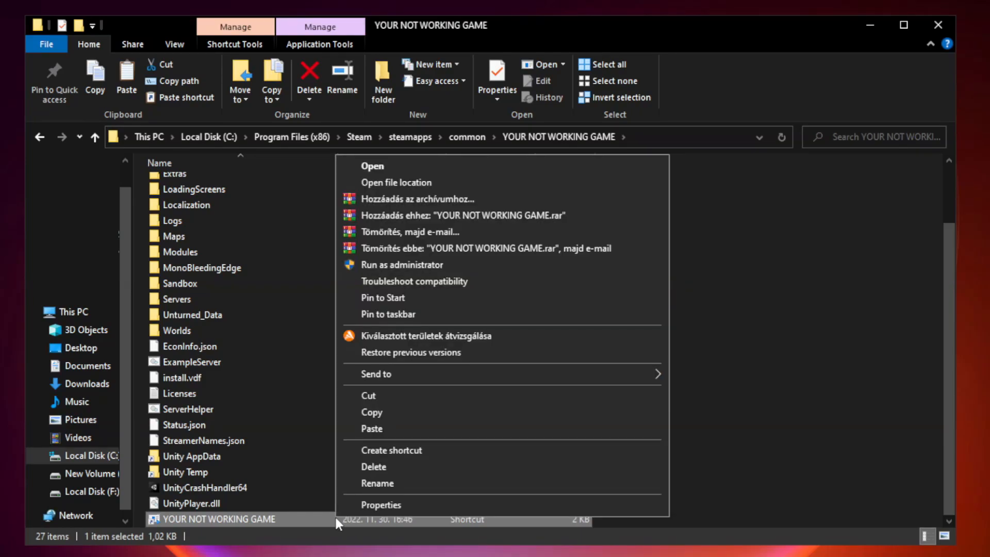
pyautogui.moveTo(502, 510)
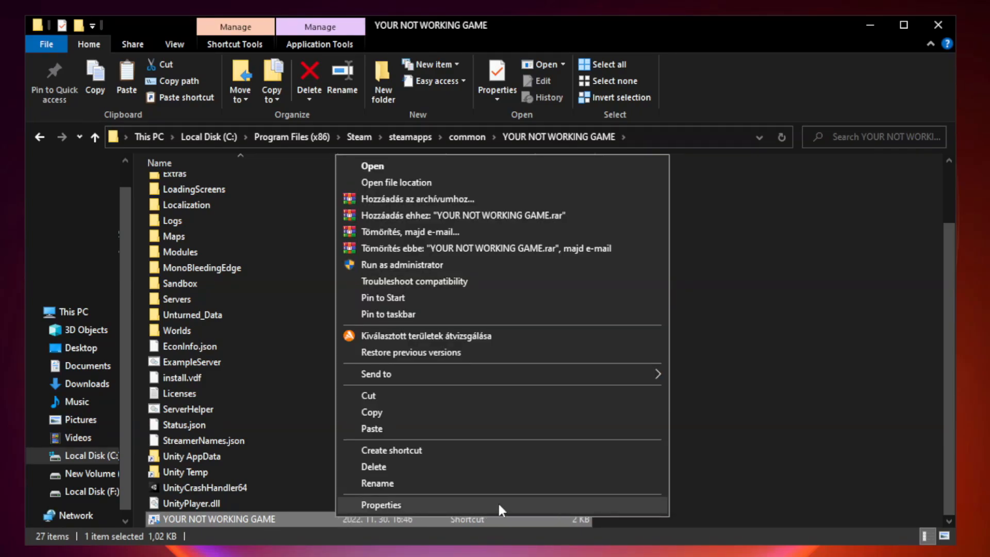
# - Set the shortcut to Windows 8 compatibility, disable fullscreen optimizations, run as administrator, and apply
pyautogui.click(380, 505)
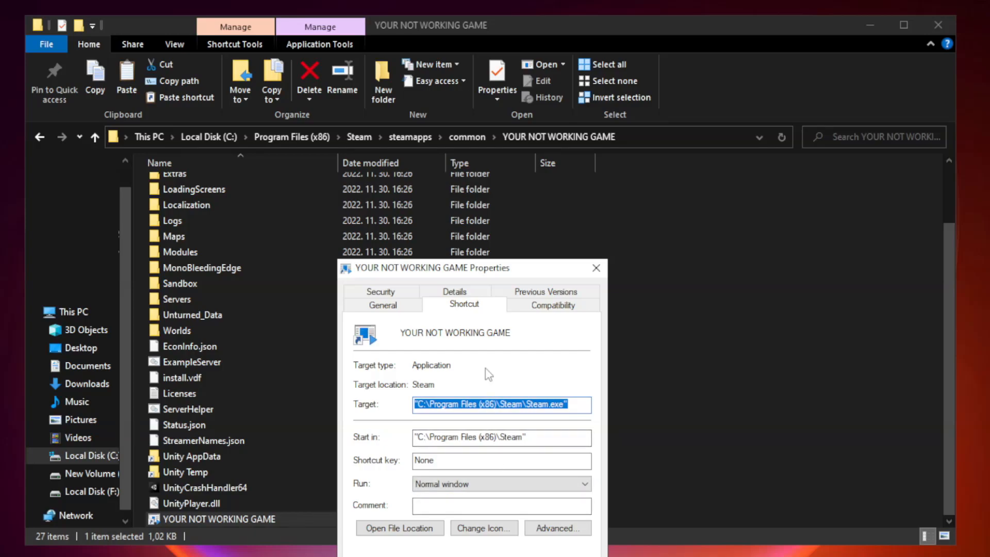
pyautogui.moveTo(488, 267); pyautogui.dragTo(494, 108)
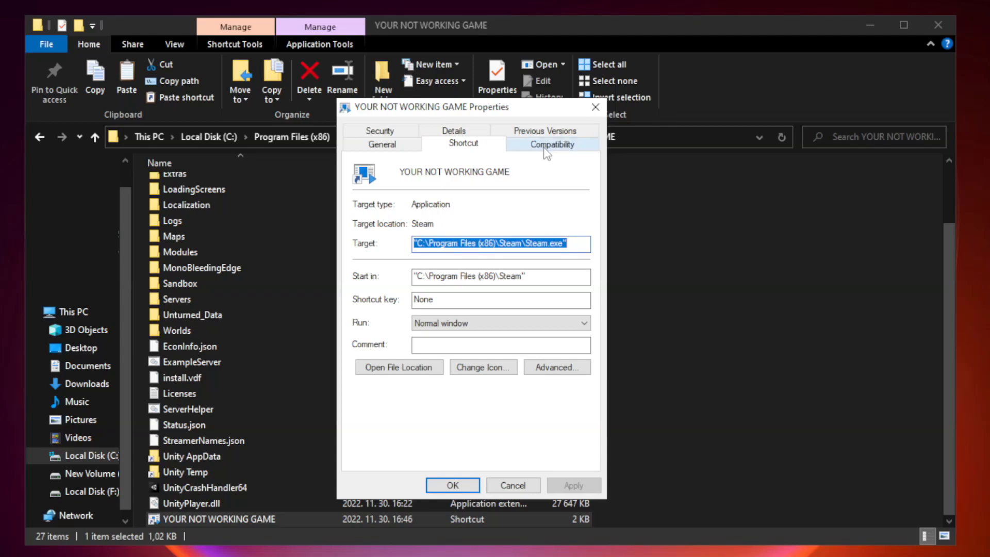
pyautogui.click(552, 144)
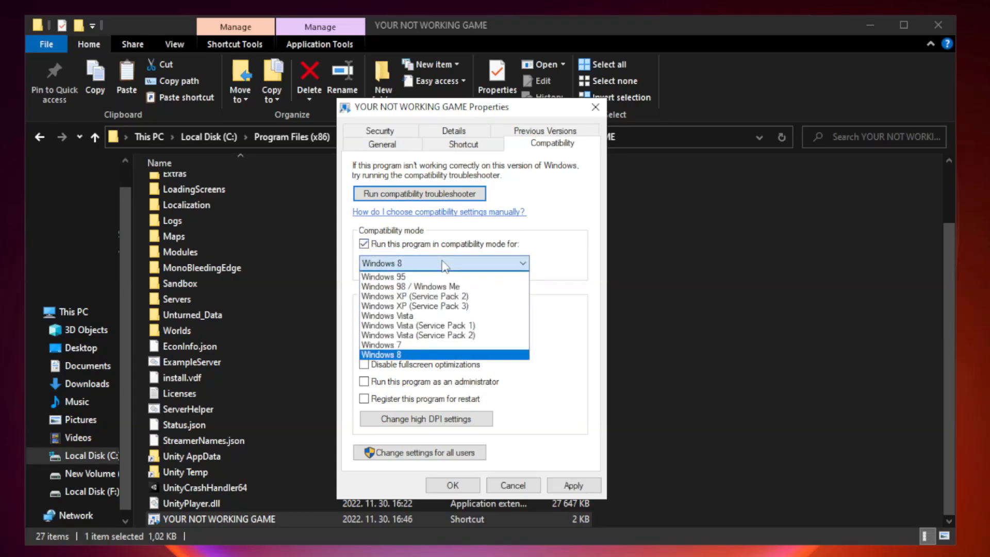
pyautogui.moveTo(416, 357)
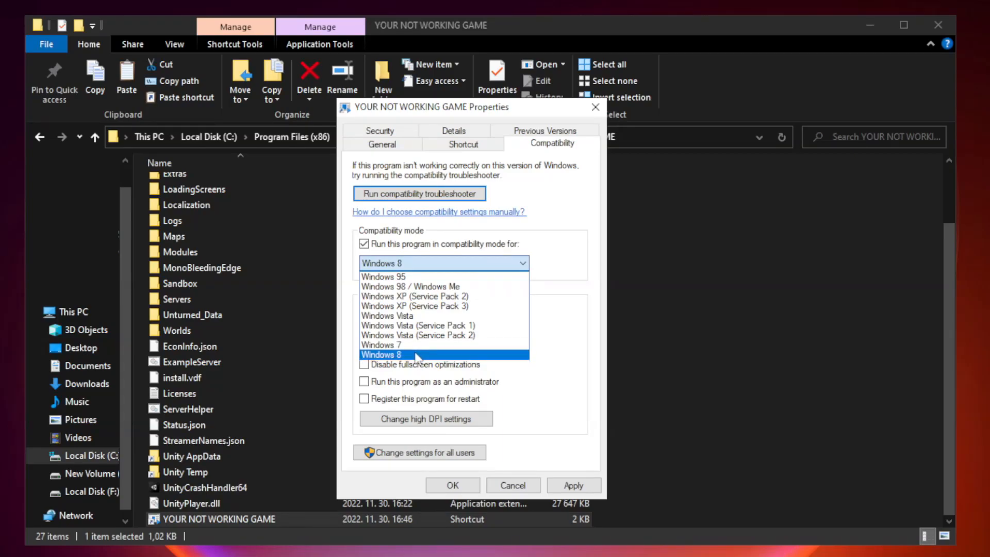
pyautogui.click(382, 355)
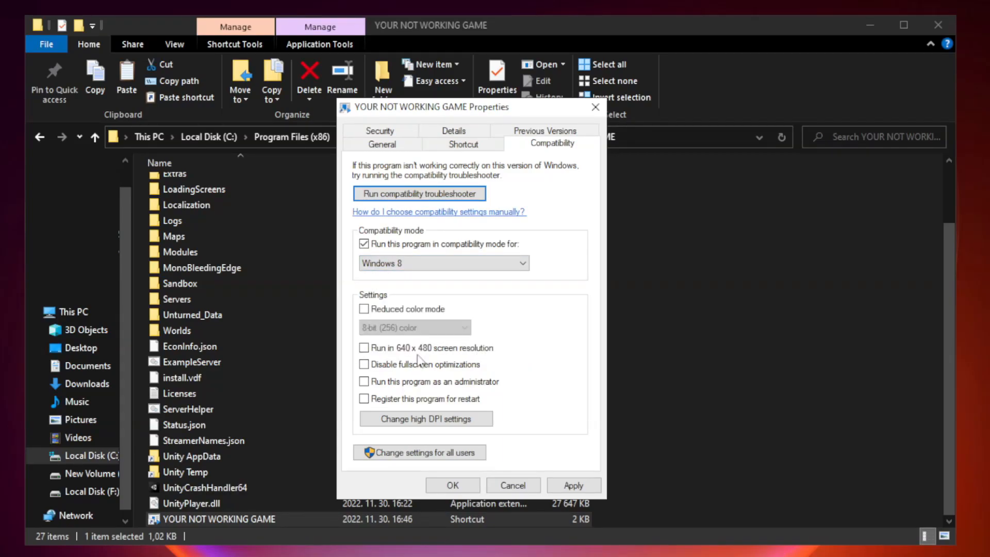
pyautogui.moveTo(387, 381)
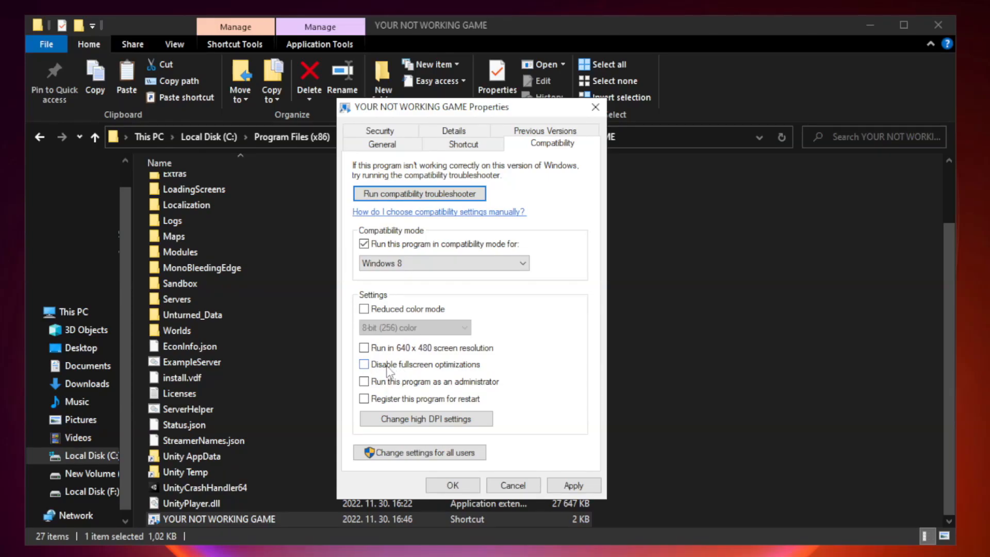
pyautogui.click(363, 364)
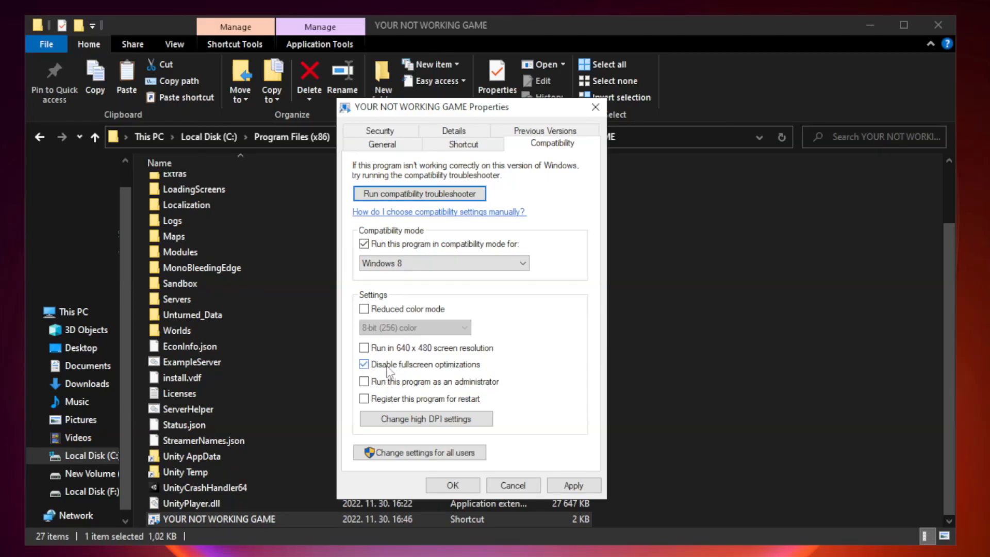
pyautogui.moveTo(444, 392)
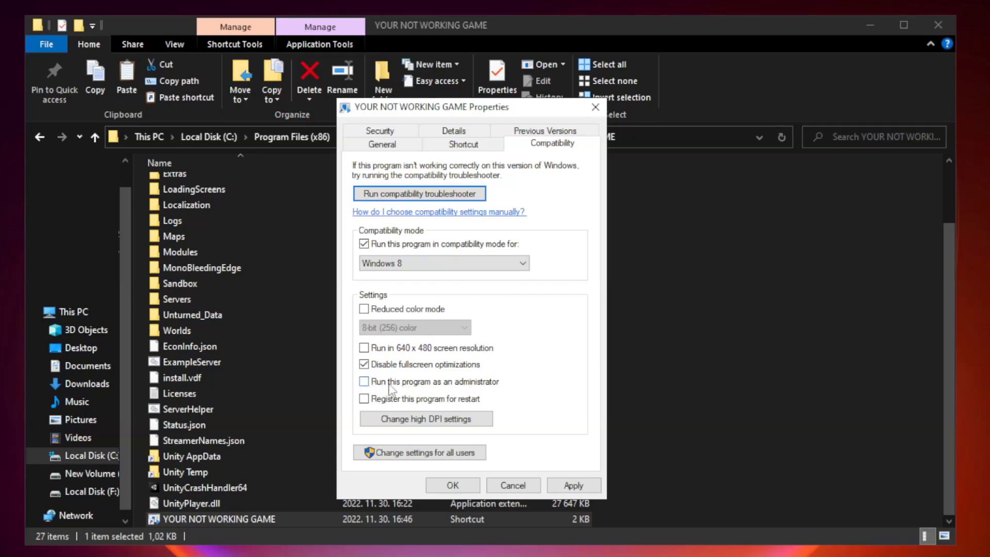
pyautogui.click(364, 381)
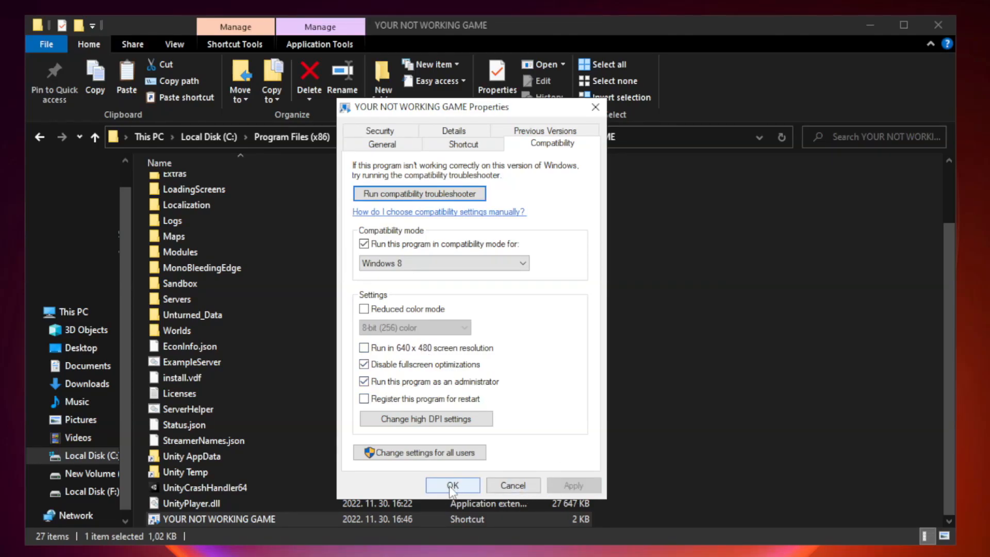
pyautogui.click(453, 485)
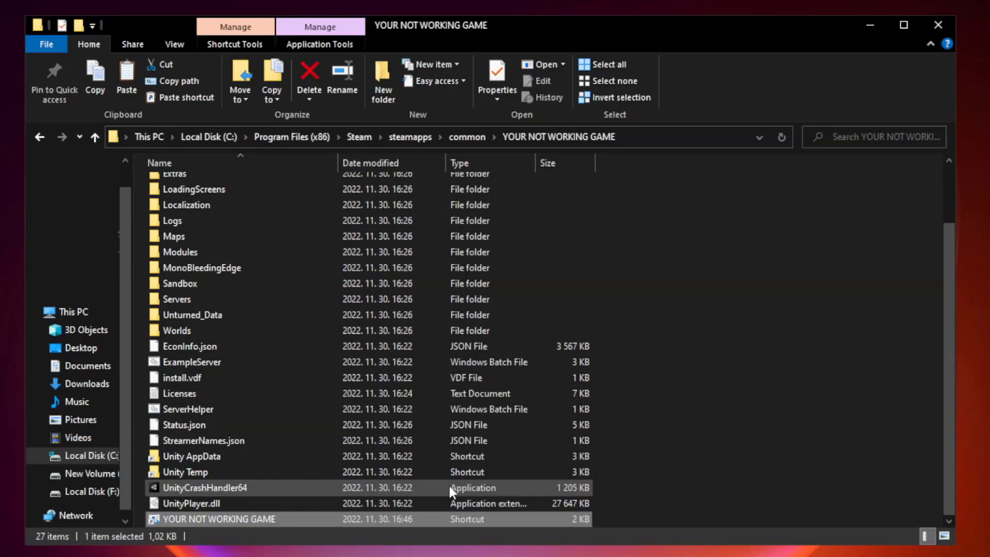
pyautogui.moveTo(914, 81)
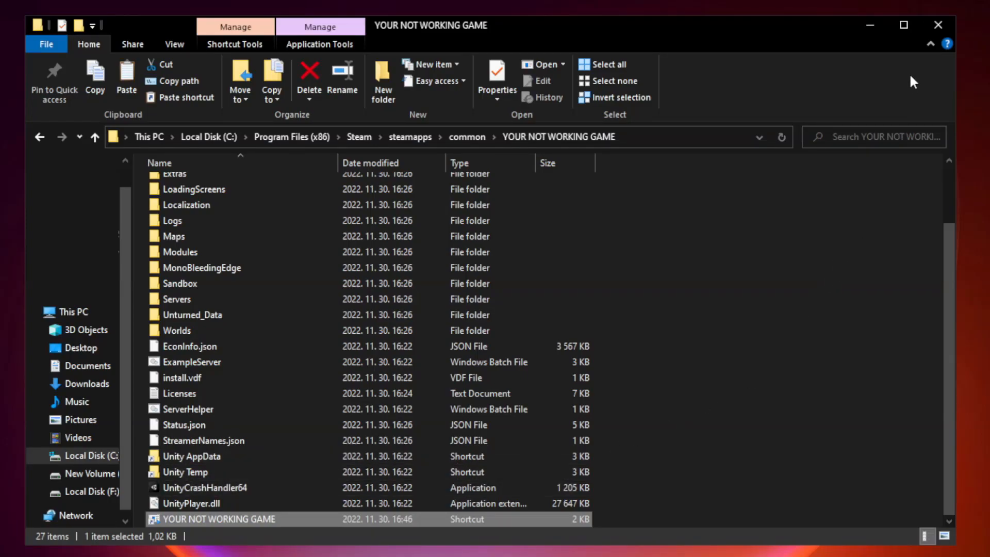
pyautogui.moveTo(937, 25)
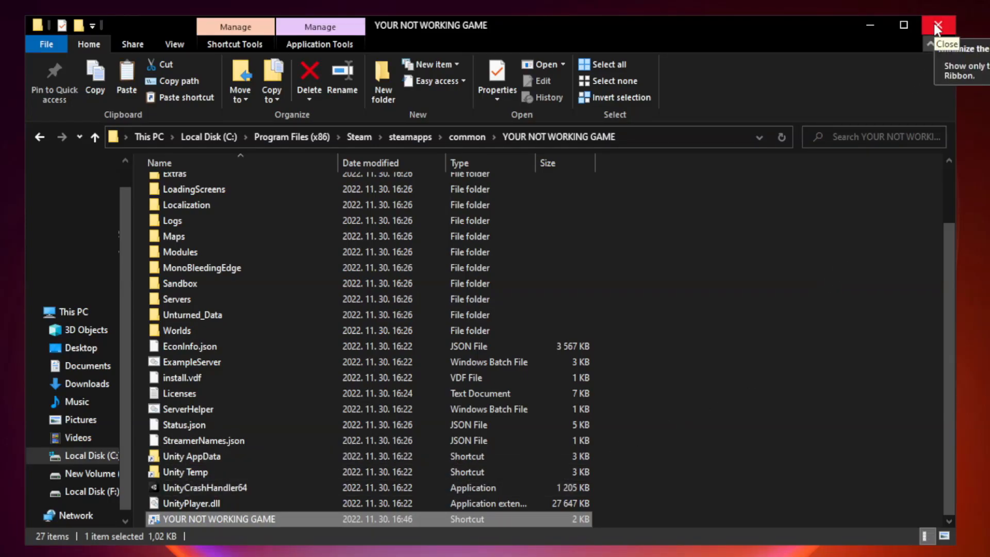
# - Close the install folder and bring up the Start button's Quick Link menu
pyautogui.click(940, 25)
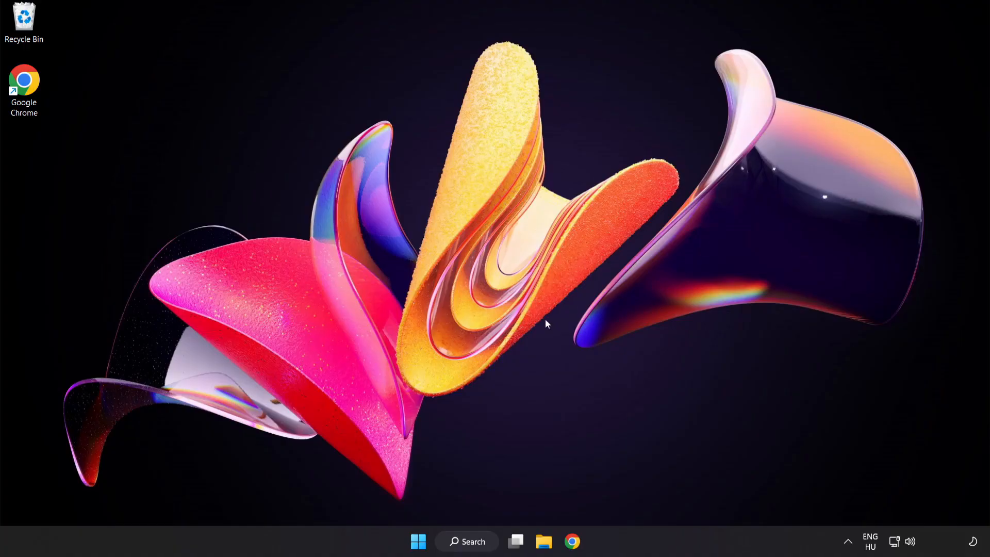
pyautogui.moveTo(416, 542)
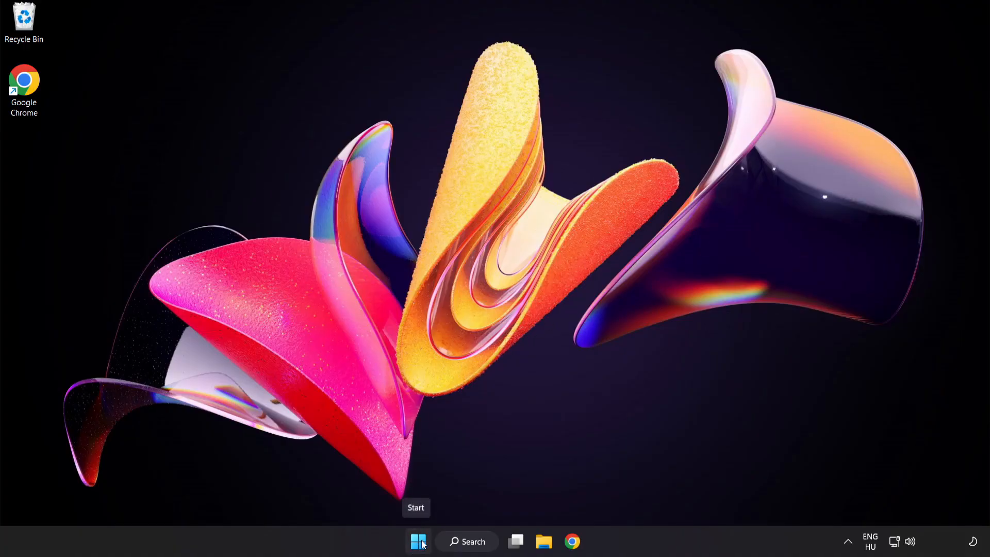
pyautogui.rightClick(418, 541)
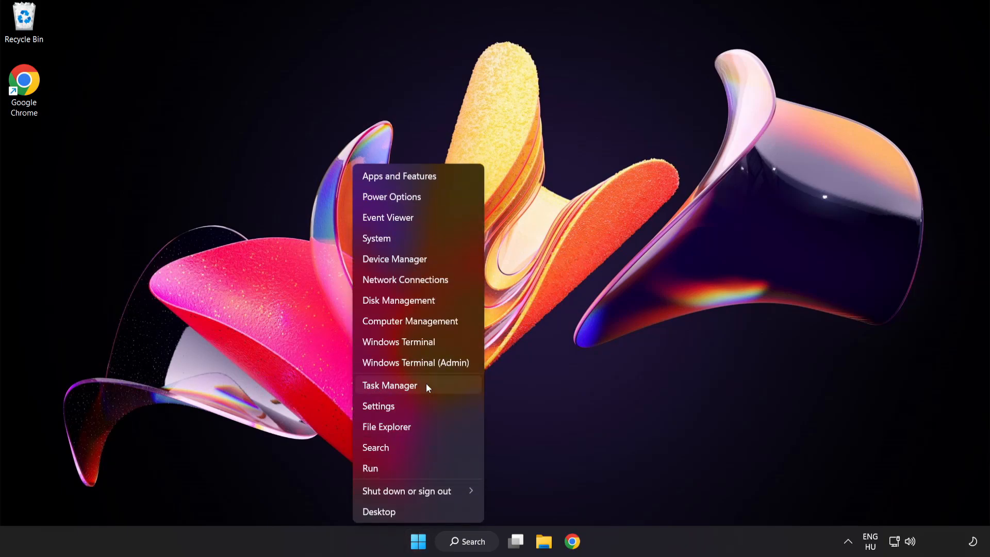
# - Disable startup for Cortana, Phone Link, Terminal and Windows Security notification icon in Task Manager
pyautogui.click(390, 385)
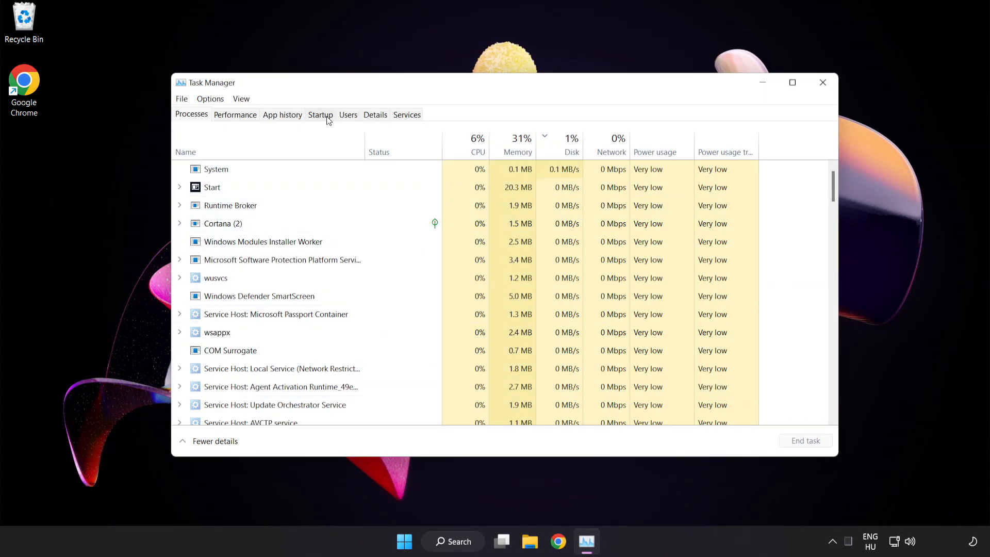
pyautogui.click(321, 114)
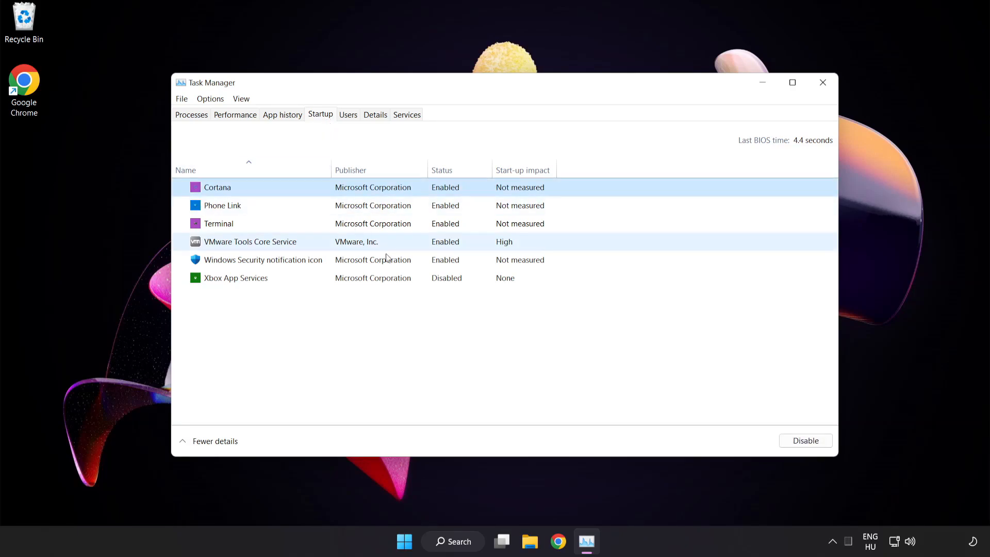
pyautogui.click(805, 440)
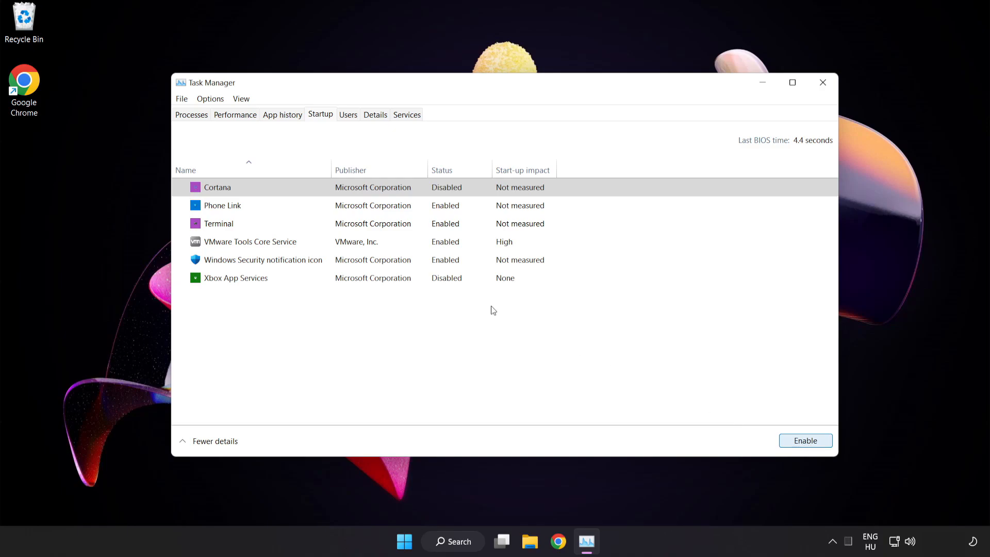
pyautogui.click(223, 205)
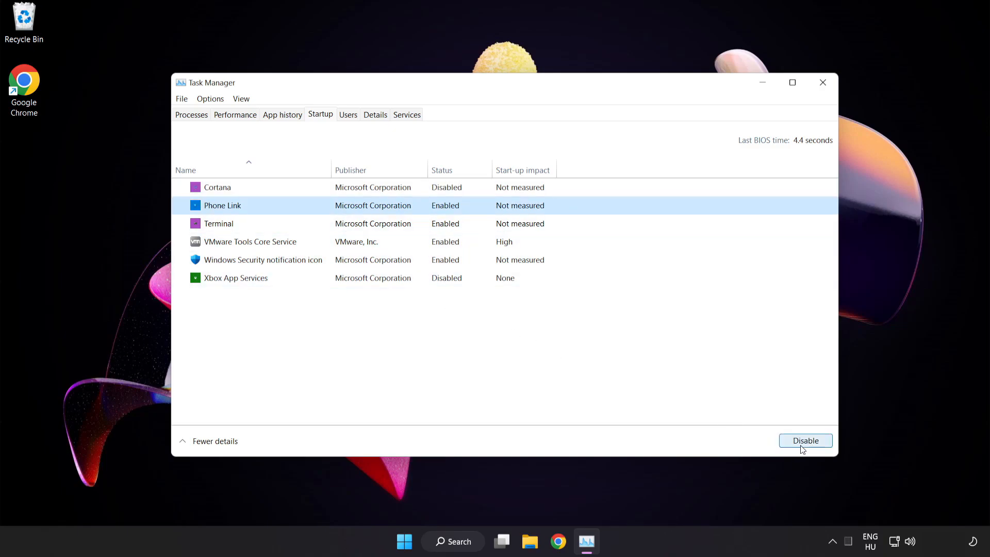
pyautogui.click(805, 440)
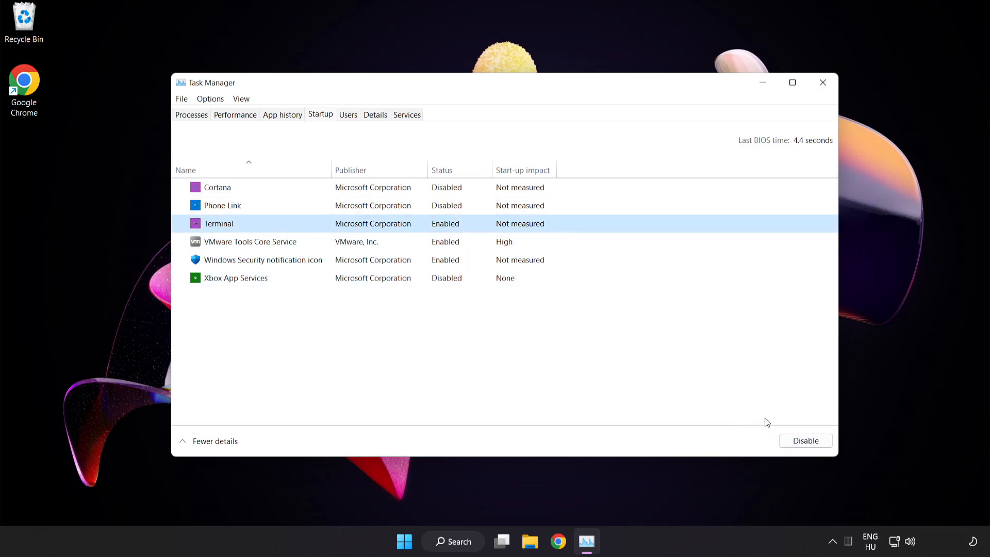
pyautogui.click(805, 440)
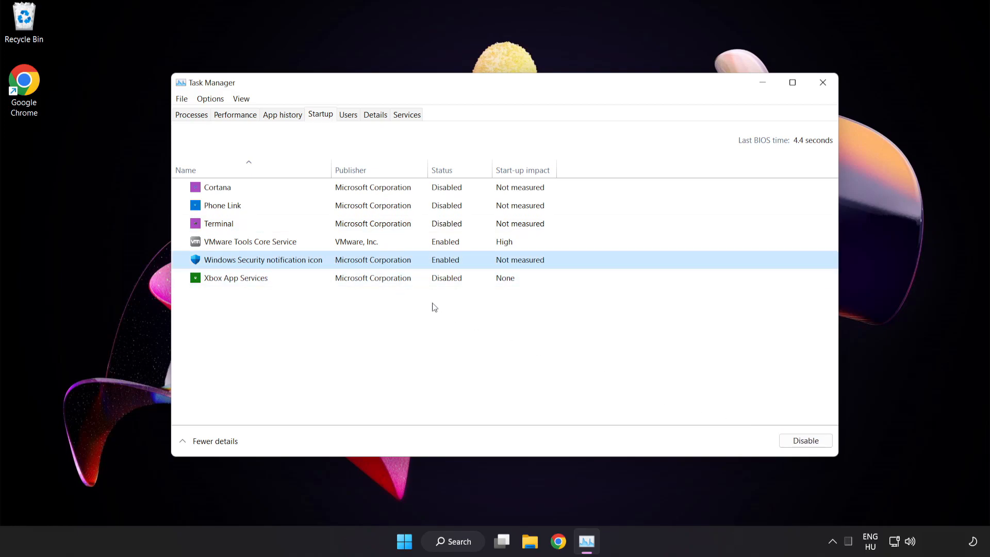
pyautogui.click(805, 440)
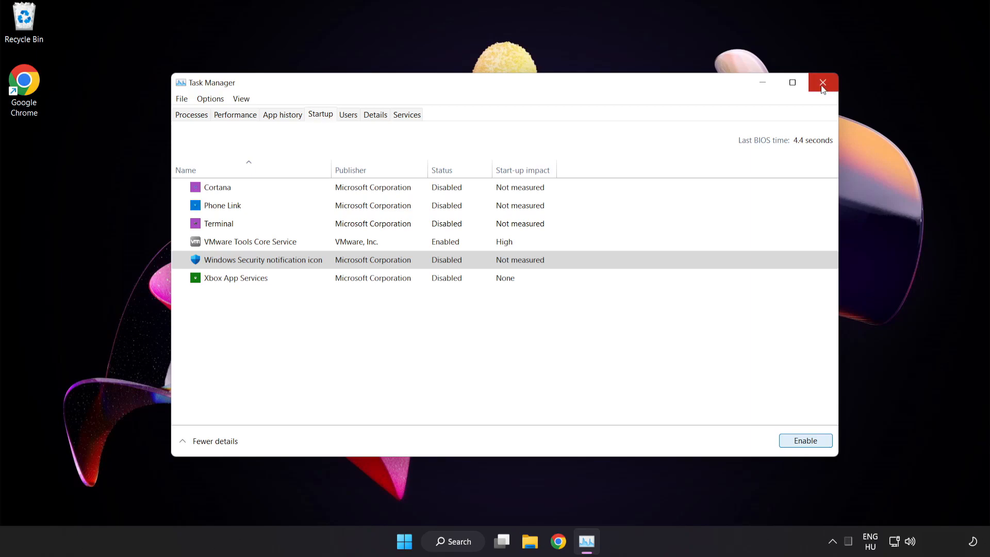
pyautogui.moveTo(823, 84)
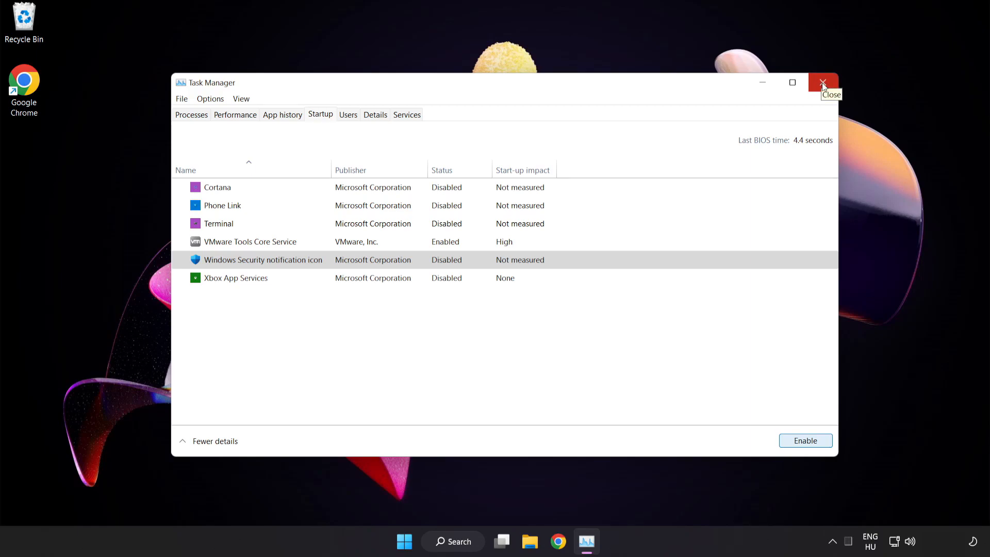
pyautogui.click(823, 83)
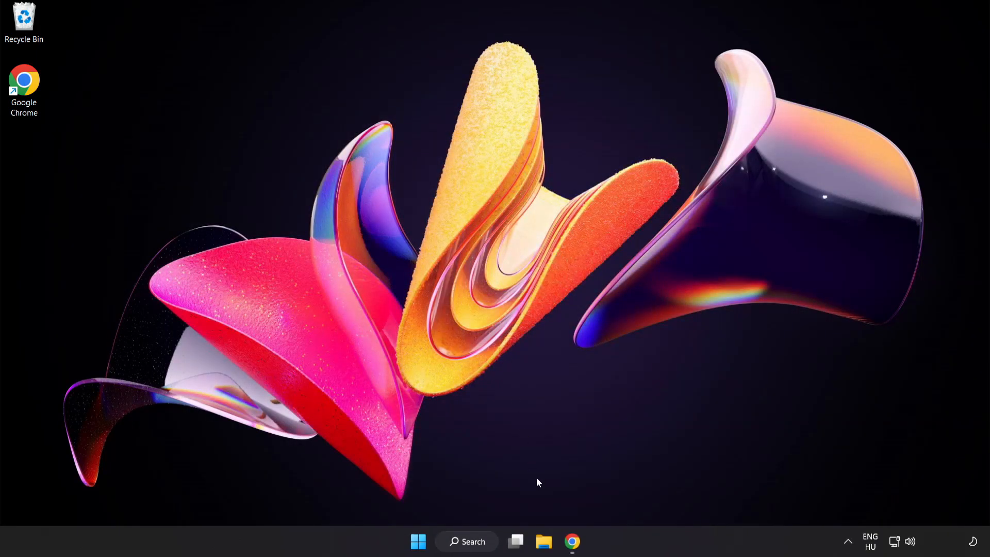
# - Bring up Chrome showing the DirectX End-User Runtime download page
pyautogui.click(571, 556)
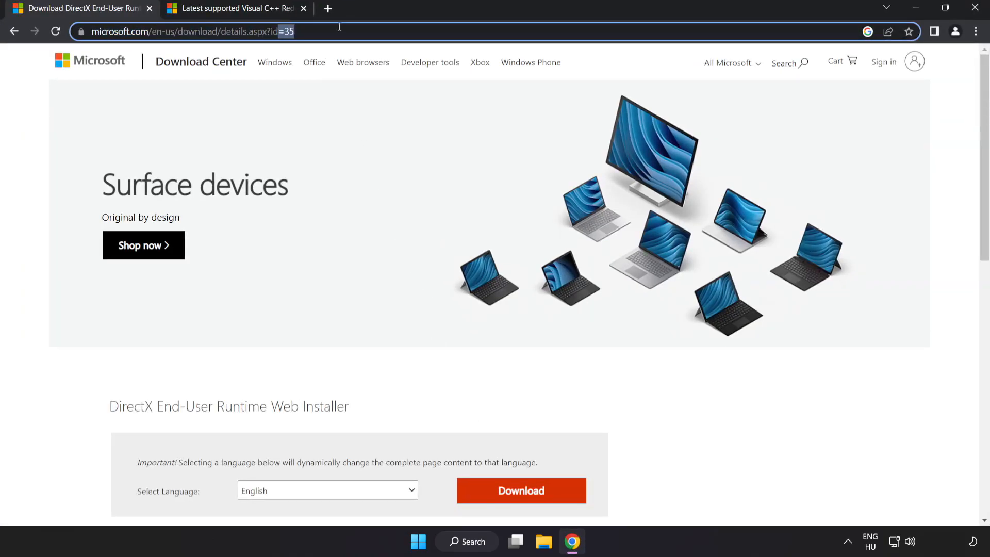
pyautogui.scroll(-3)
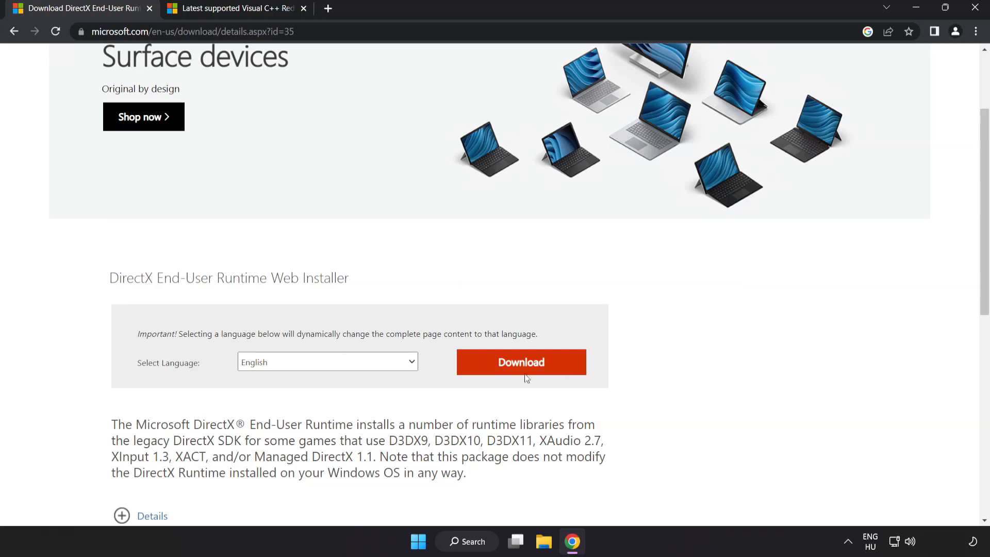
# - Download the DirectX End-User Runtime Web Installer and launch dxwebsetup.exe
pyautogui.click(534, 369)
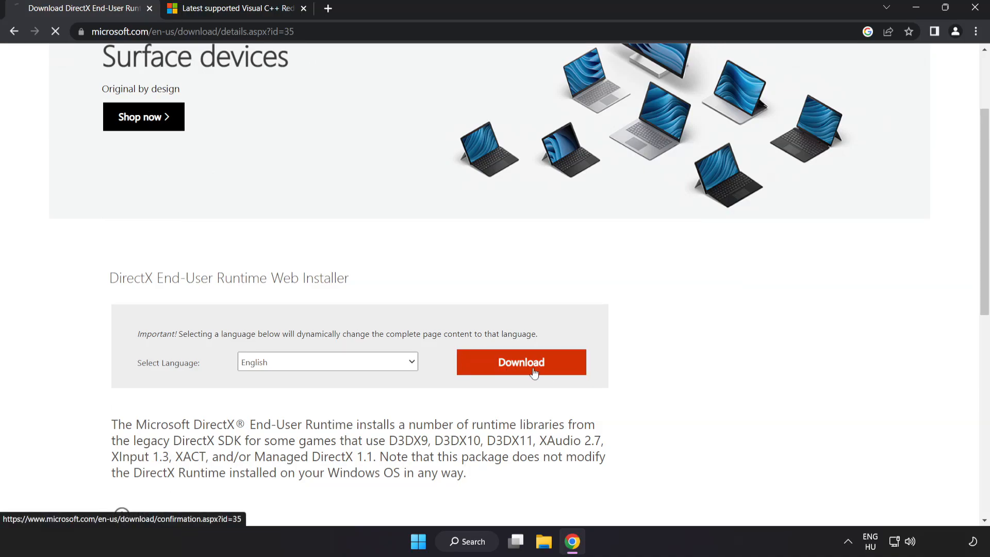
pyautogui.click(520, 362)
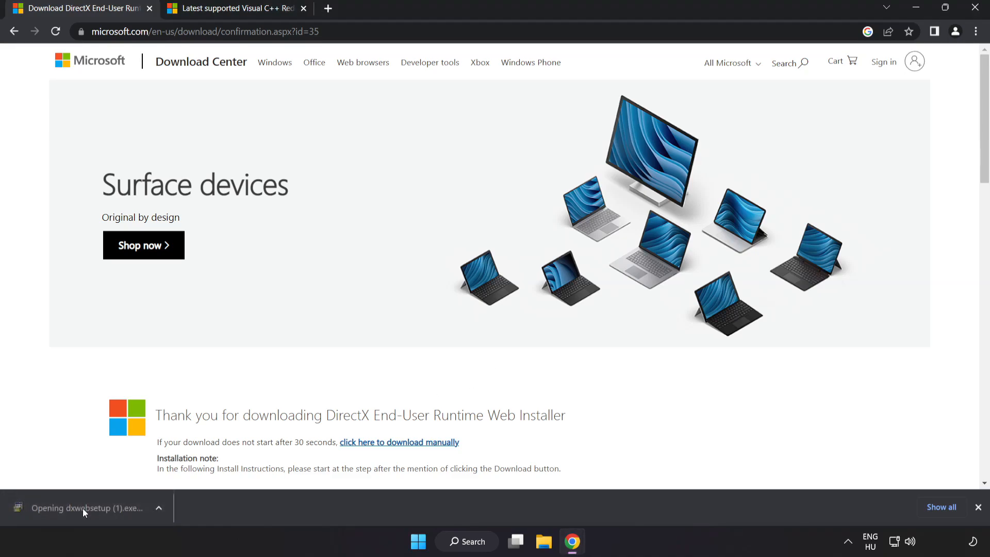
pyautogui.click(87, 507)
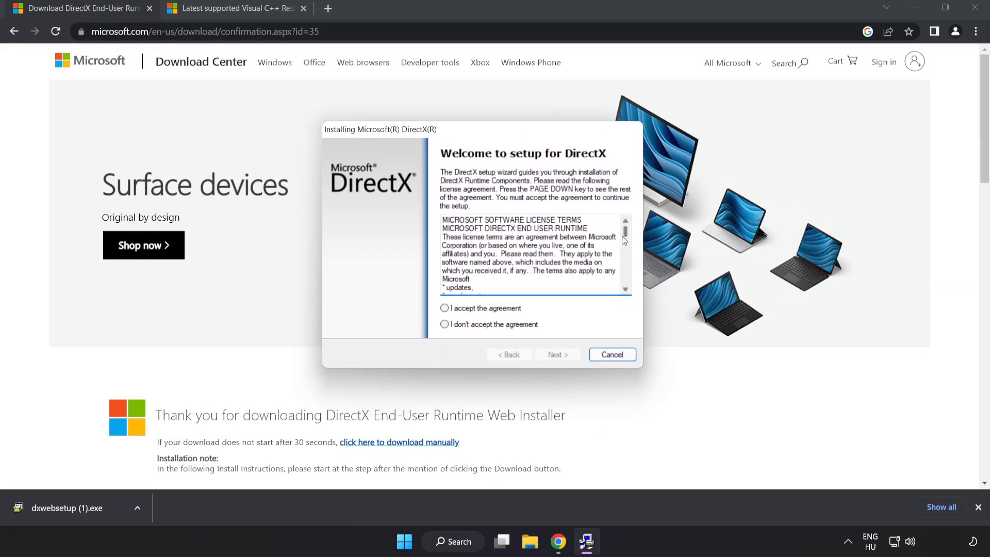
# - Accept the DirectX license, untick the Bing Bar, and run the component installation to the finish
pyautogui.scroll(-3)
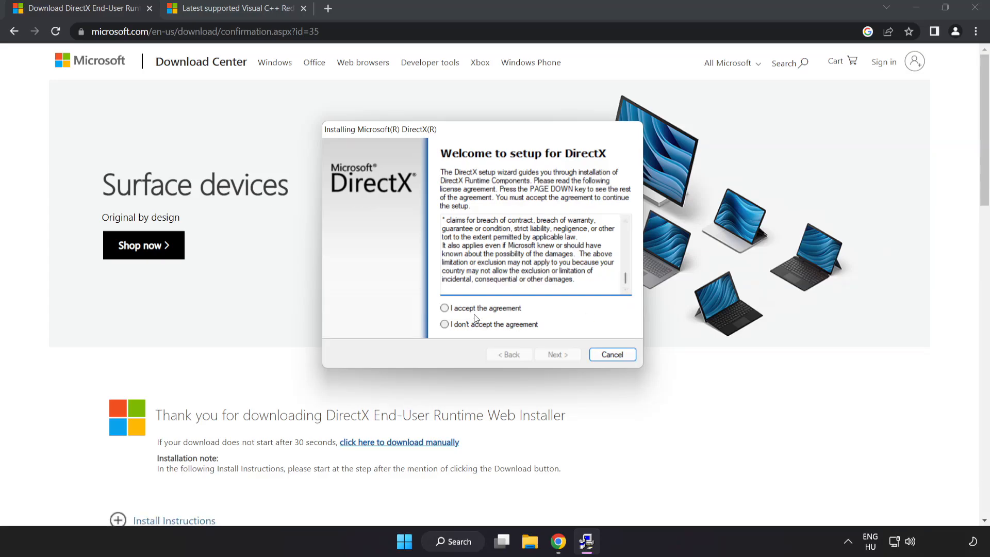
pyautogui.click(445, 307)
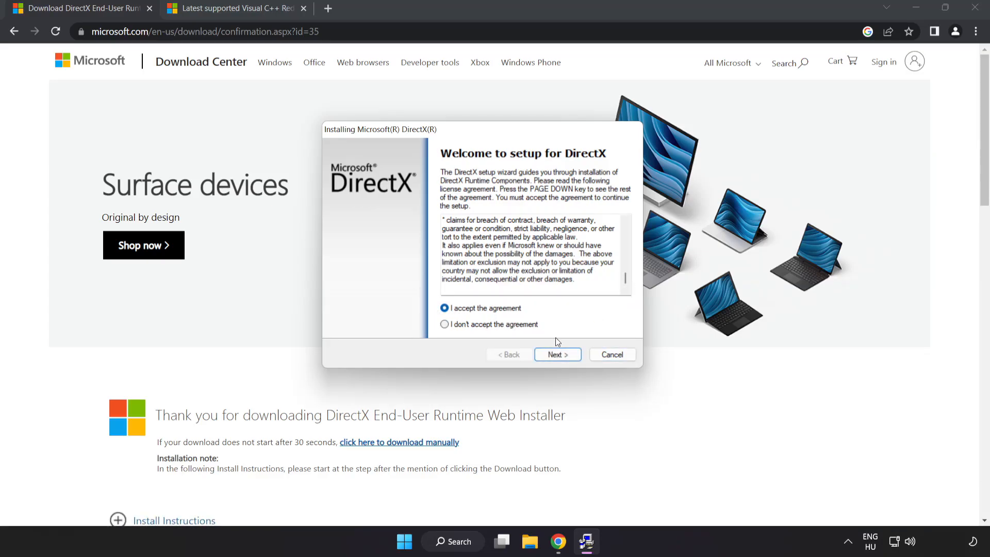
pyautogui.click(556, 354)
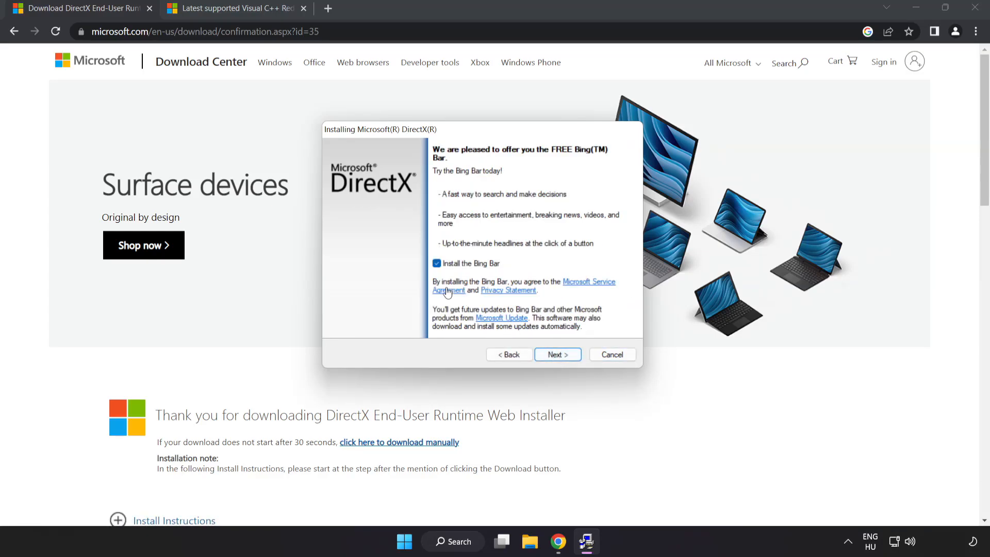
pyautogui.click(438, 263)
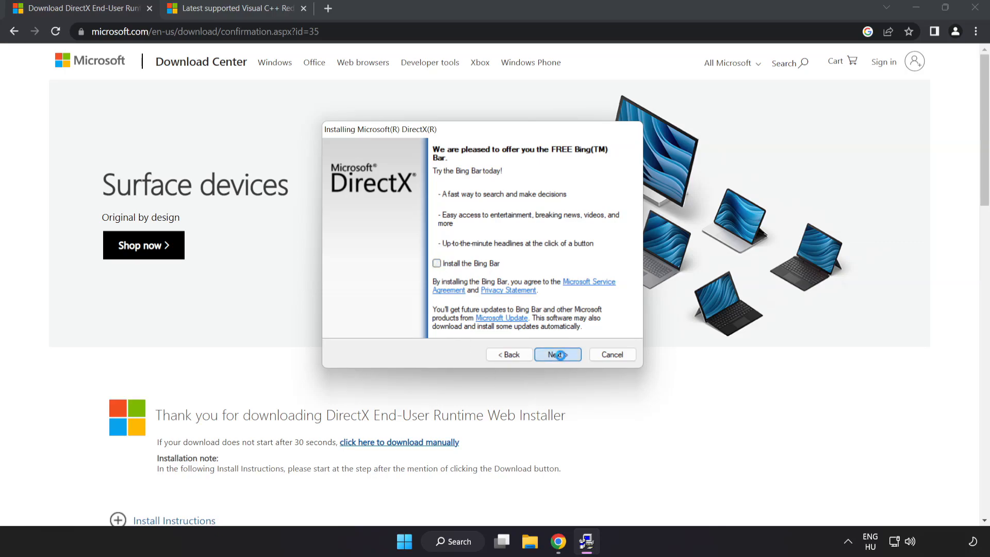
pyautogui.click(558, 355)
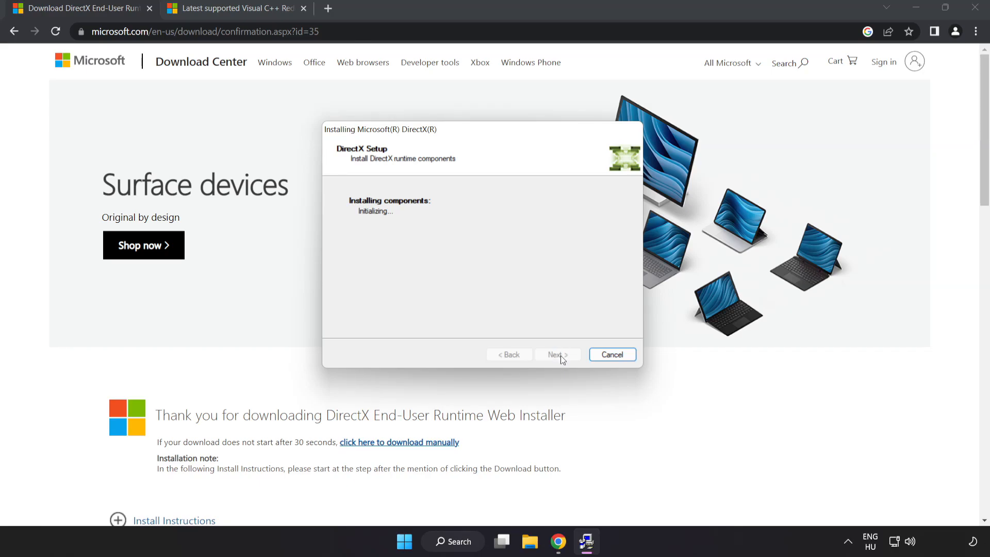
pyautogui.click(612, 355)
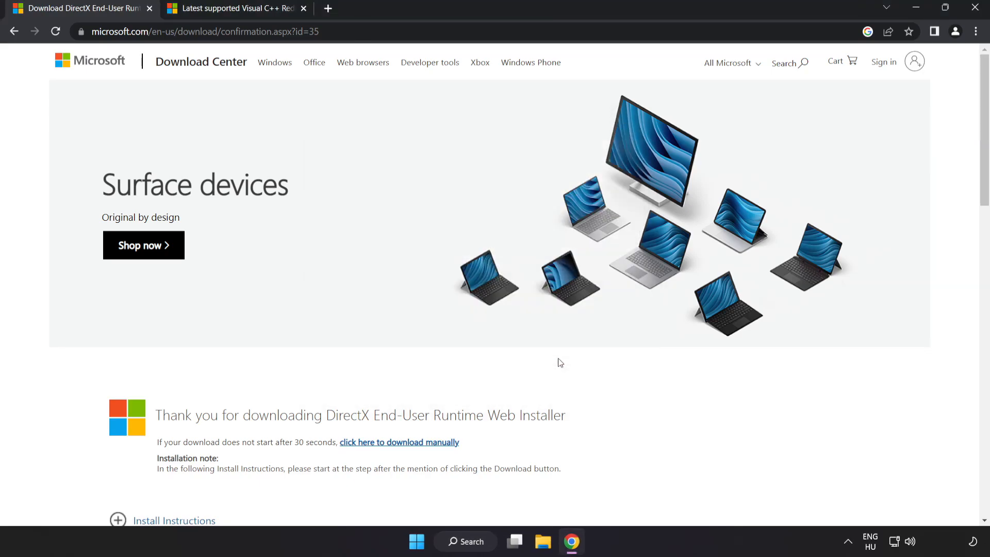
pyautogui.moveTo(247, 125)
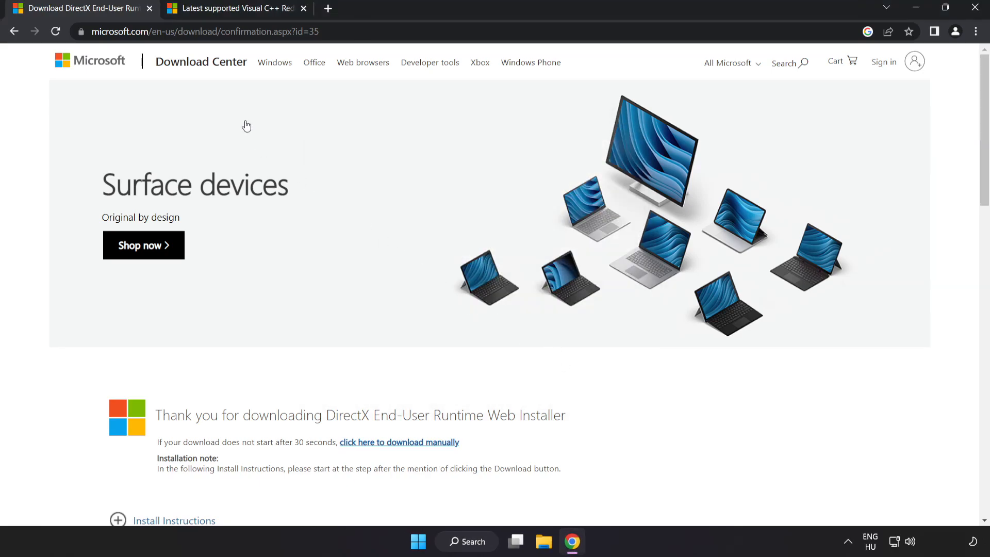
# - Download the ARM64, X86 and X64 Visual C++ 2015–2022 redistributables from the table
pyautogui.click(153, 8)
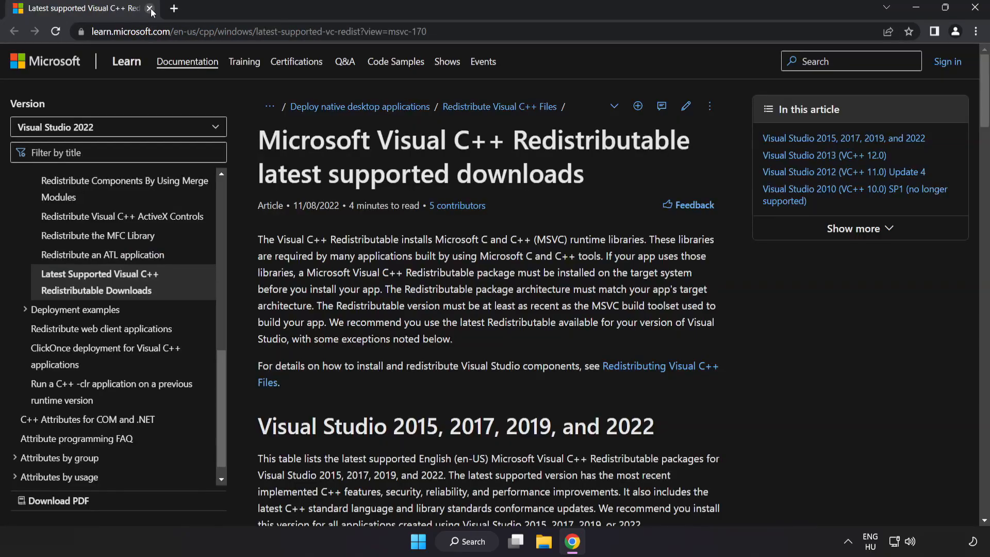
pyautogui.click(256, 31)
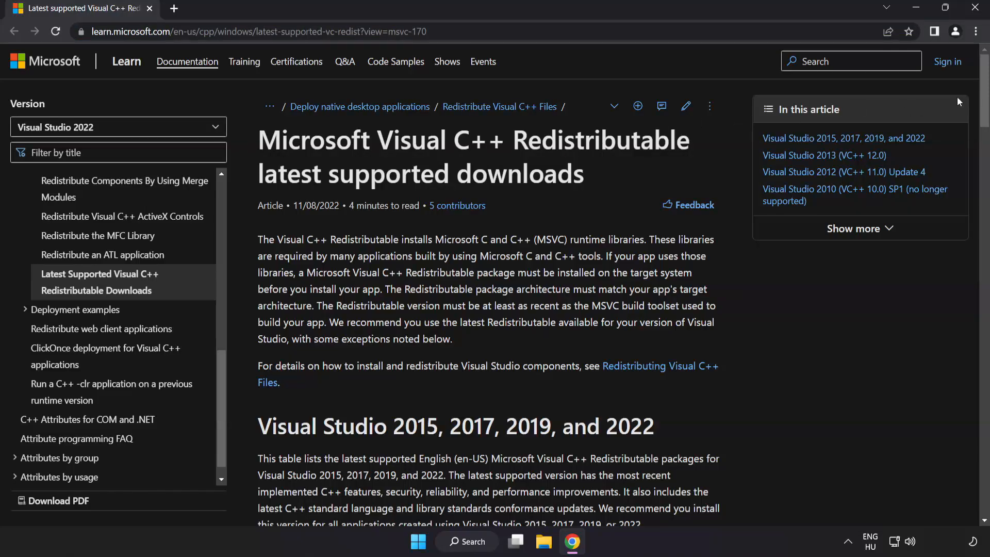
pyautogui.scroll(-3)
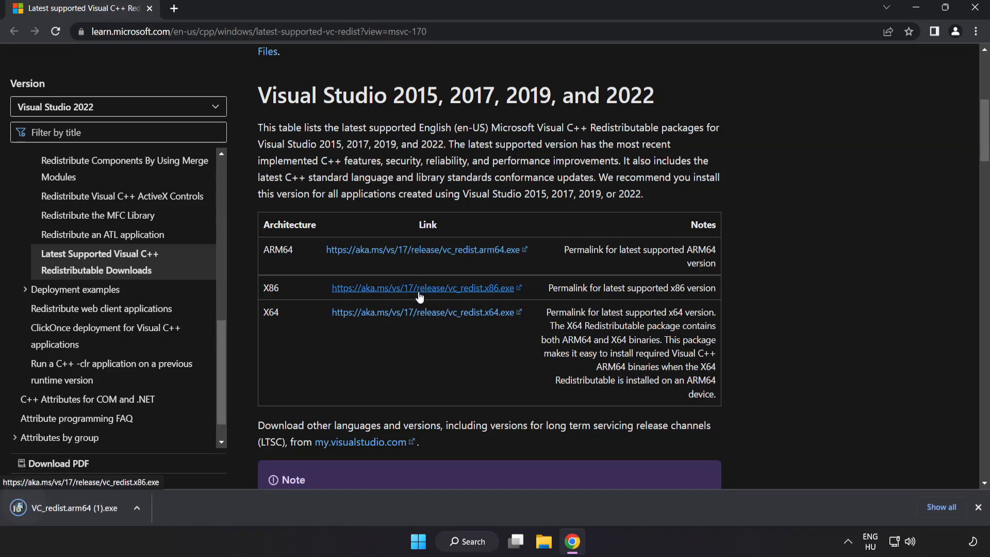
pyautogui.click(425, 312)
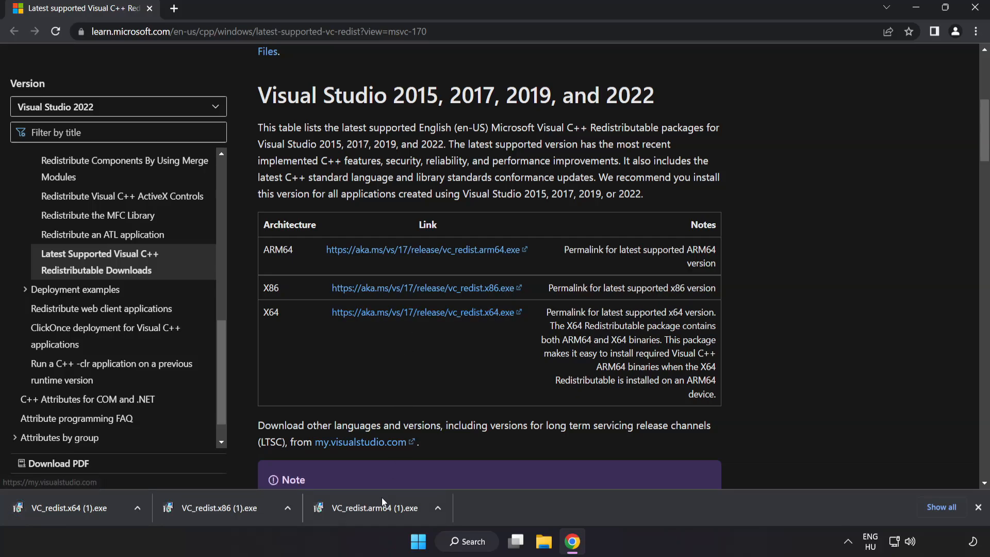
# - Launch the downloaded ARM64 redistributable installer from the downloads bar
pyautogui.click(383, 508)
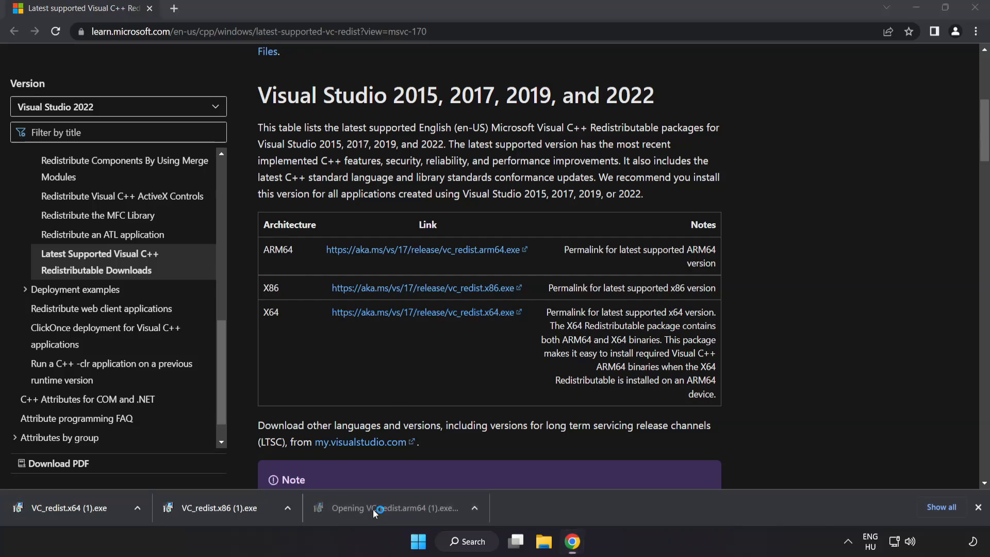
pyautogui.click(377, 509)
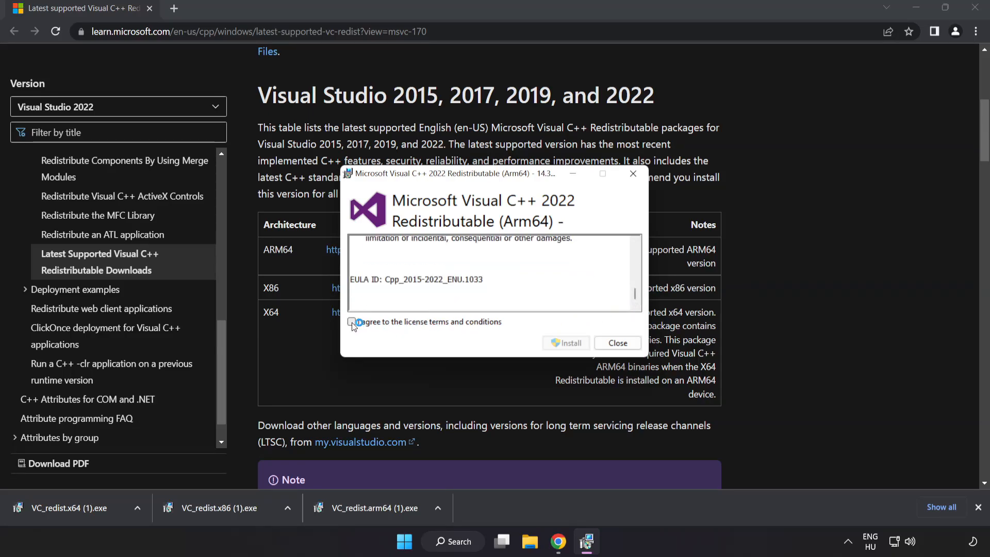
# - Agree to the terms, install the redistributable, run the x64 installer, then close Chrome
pyautogui.click(351, 322)
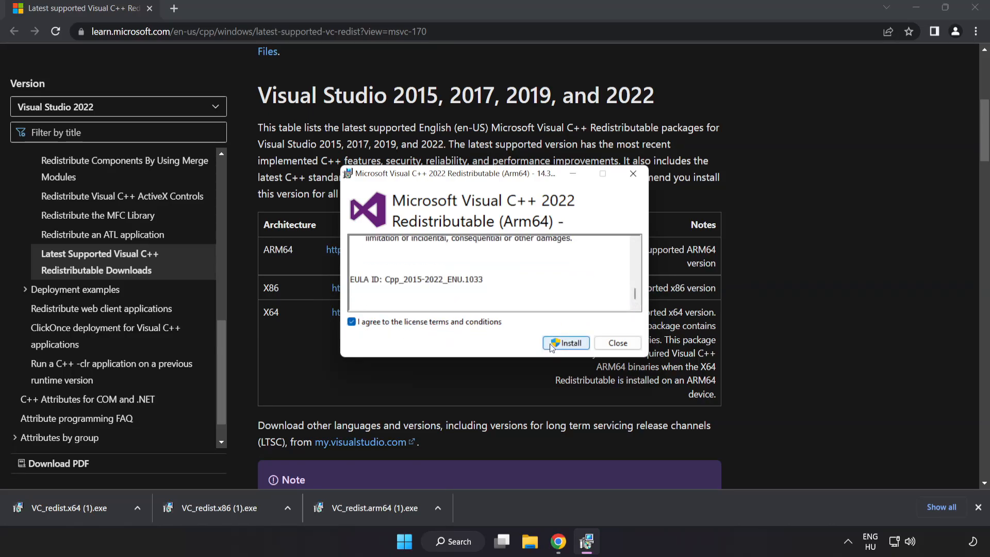
pyautogui.click(565, 344)
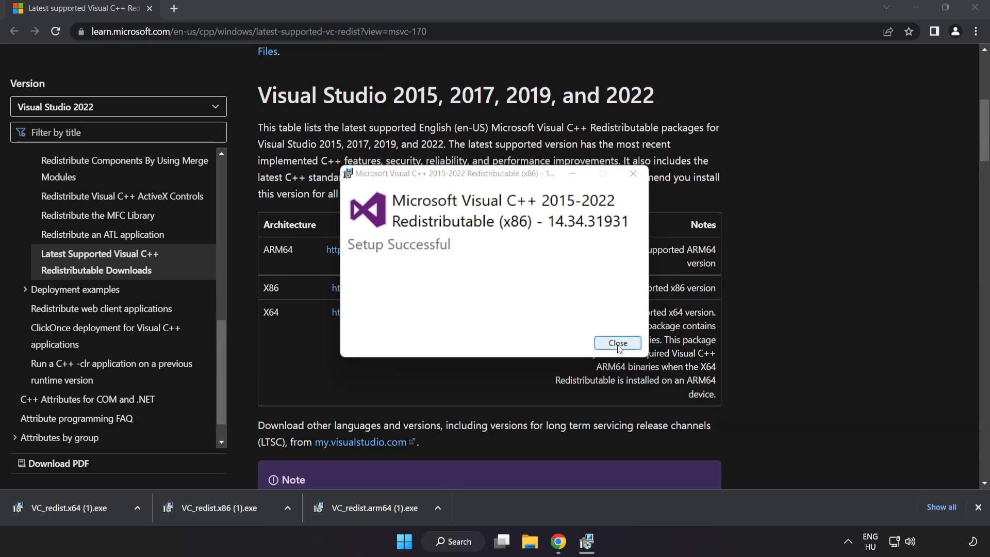
pyautogui.click(618, 344)
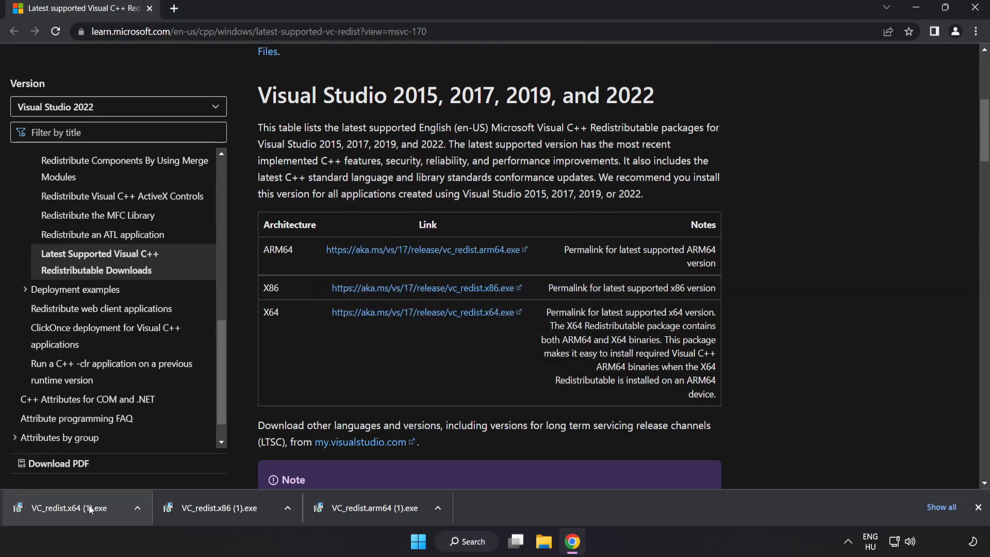
pyautogui.click(70, 507)
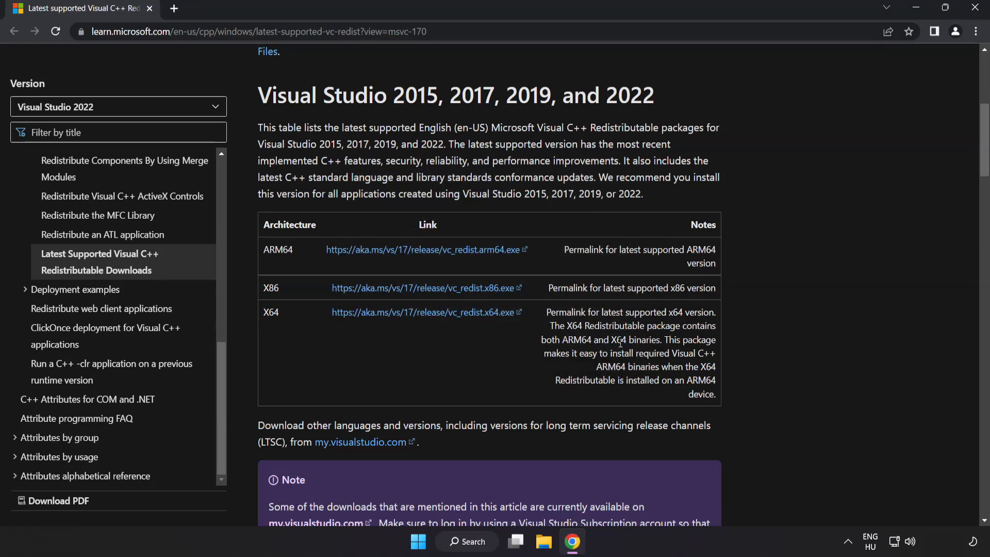
pyautogui.moveTo(947, 22)
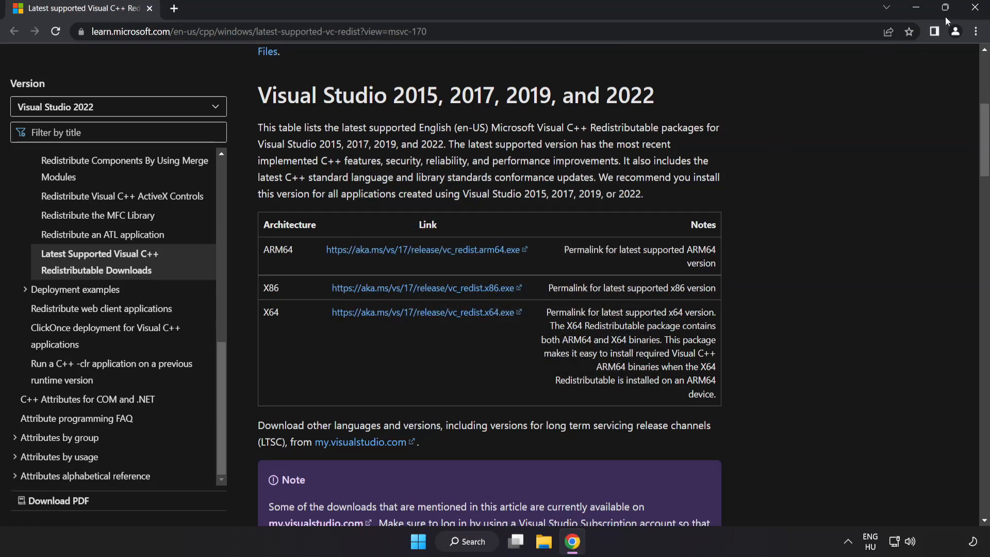
pyautogui.moveTo(973, 6)
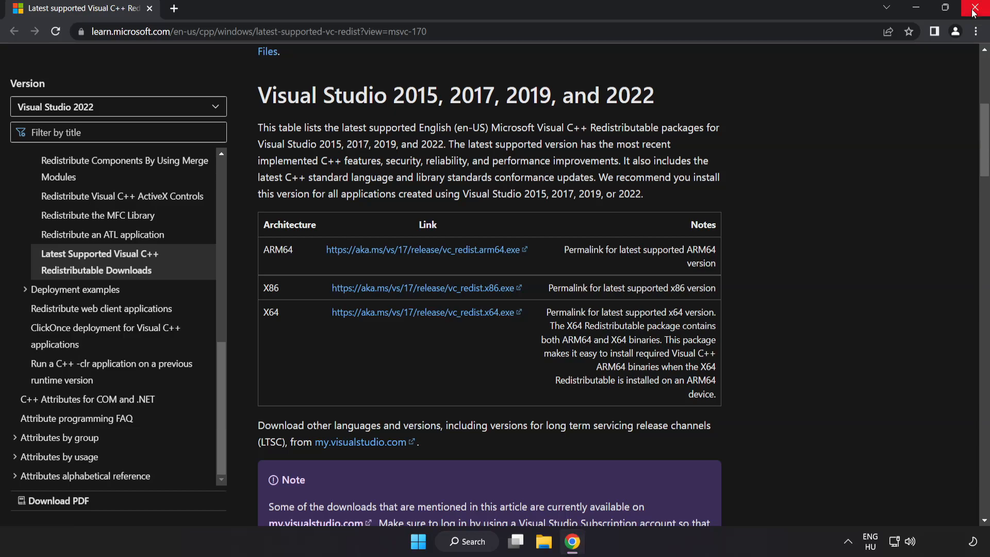
pyautogui.click(978, 8)
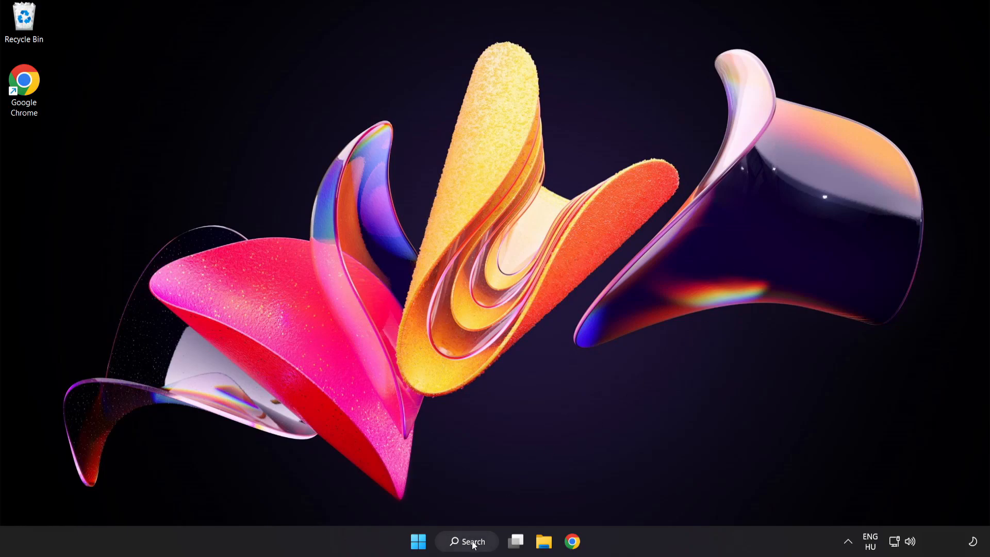
# - Search 'cmd' and run Command Prompt as administrator
pyautogui.click(466, 541)
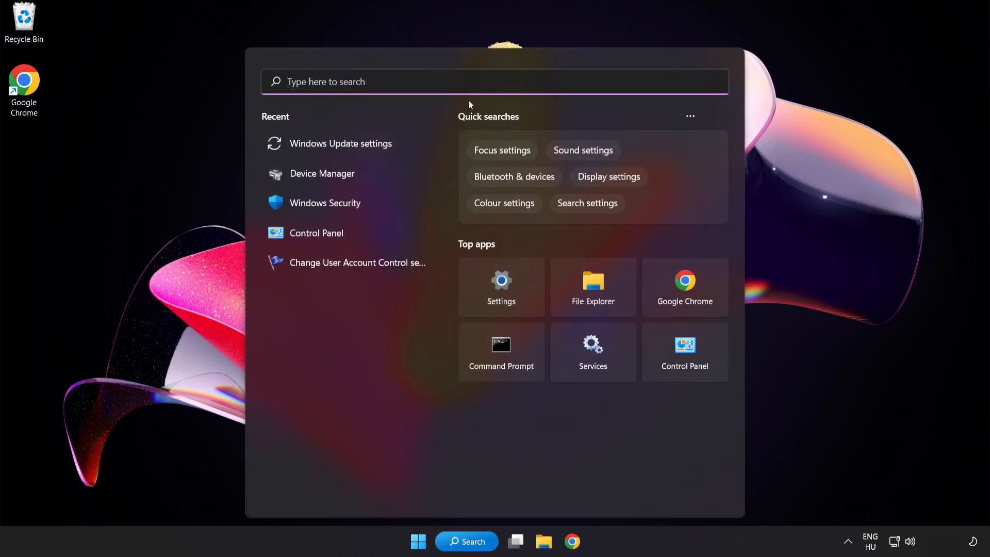
pyautogui.write('cmd')
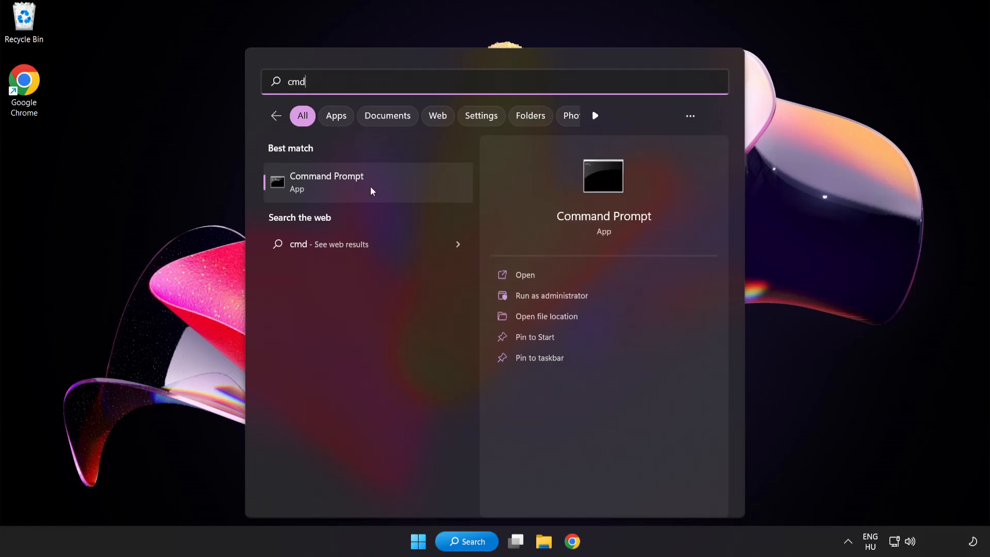
pyautogui.rightClick(326, 183)
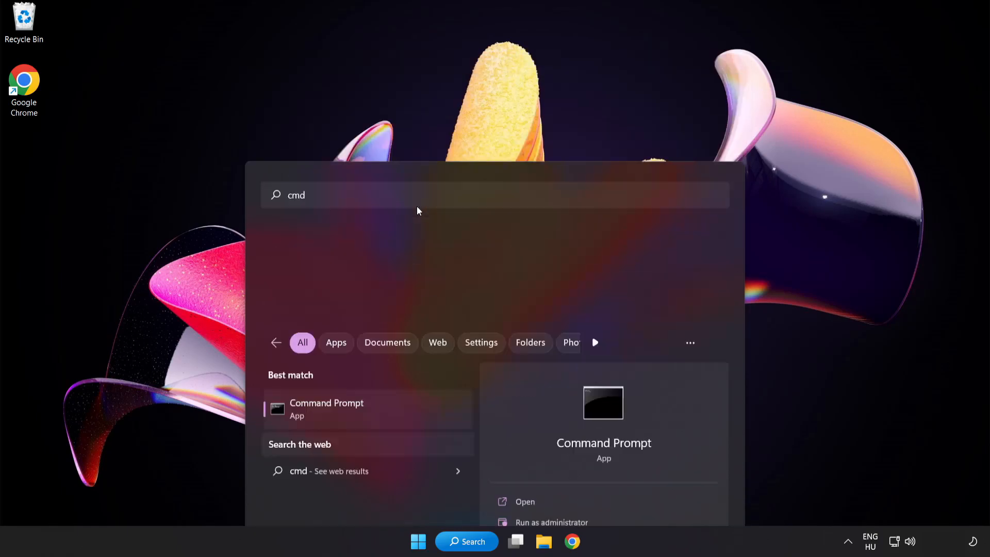
pyautogui.click(551, 522)
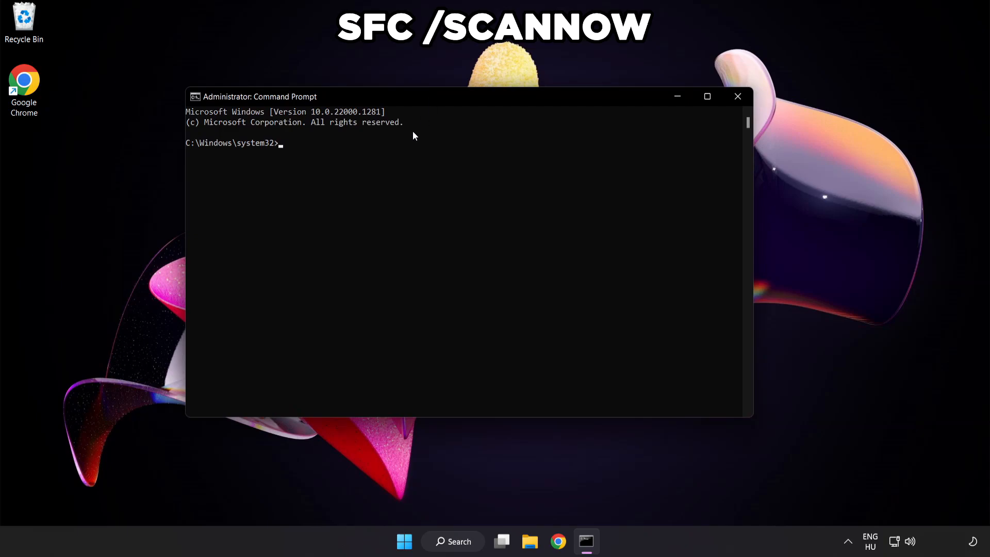
# - Run sfc /scannow, which finds no integrity violations, then close the console
pyautogui.write('sfc /s')
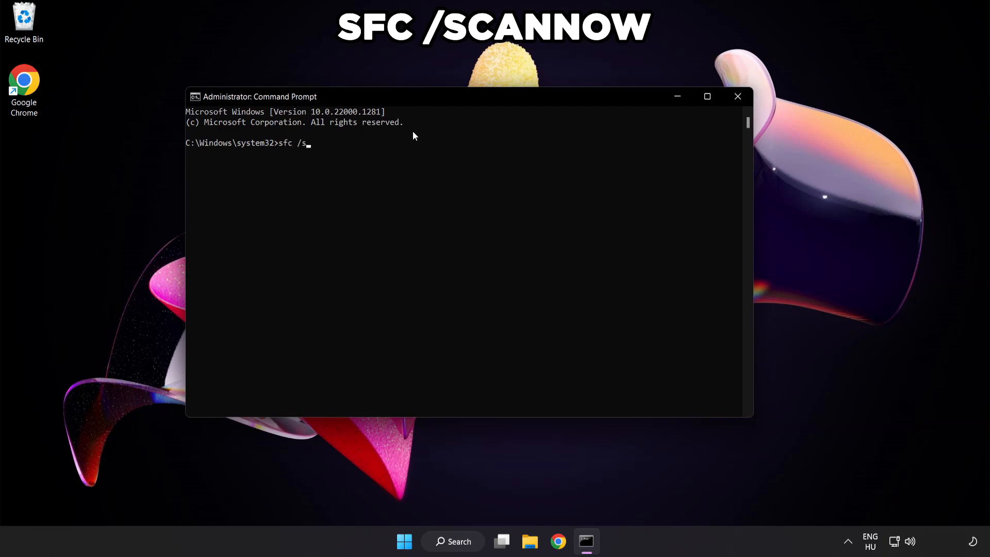
pyautogui.write('cannow')
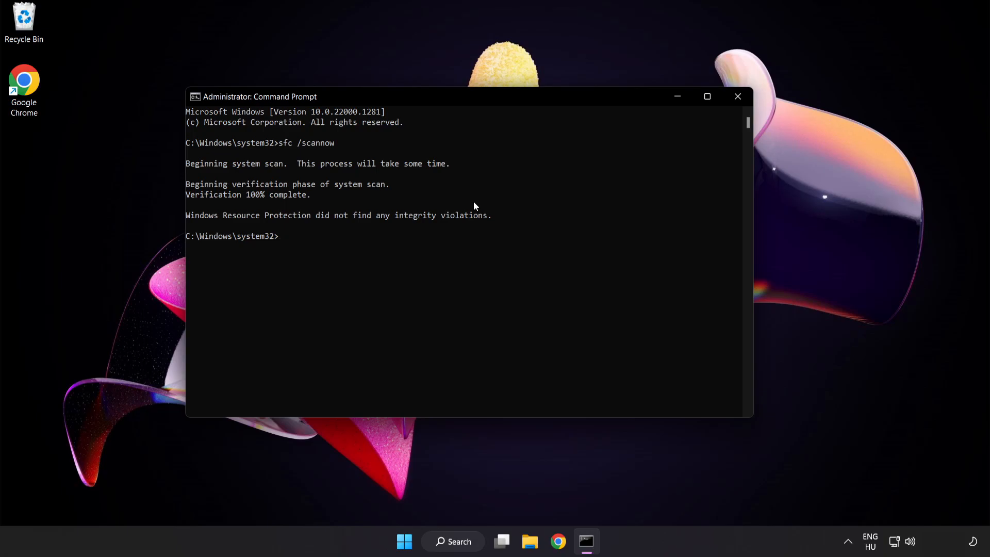
pyautogui.moveTo(738, 102)
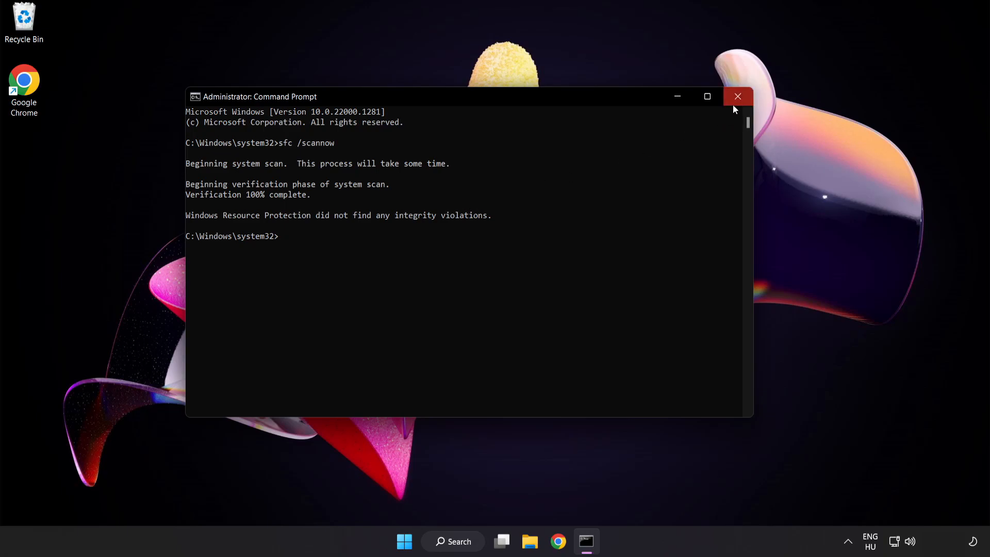
pyautogui.click(738, 97)
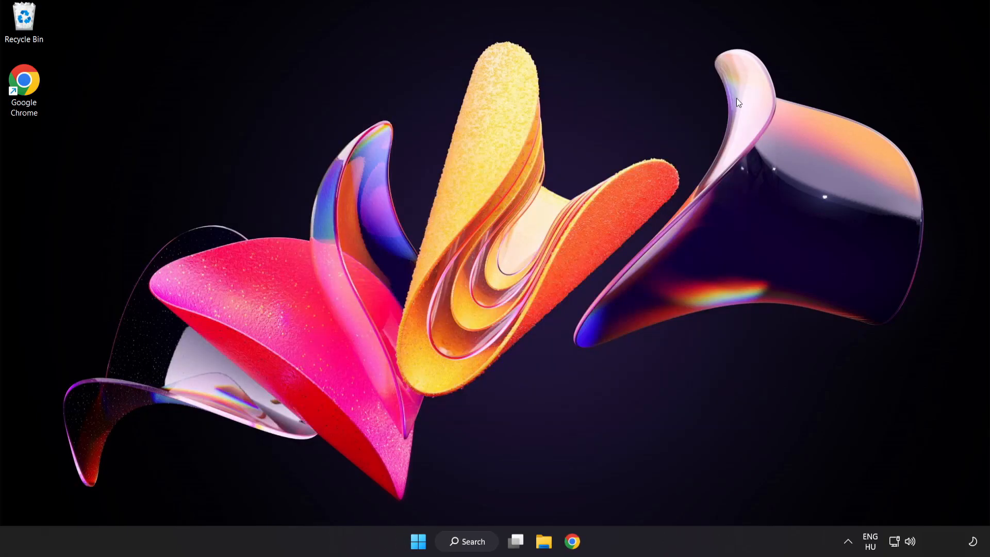
# - Show the Start menu power options with Sleep, Shut down and Restart
pyautogui.click(417, 555)
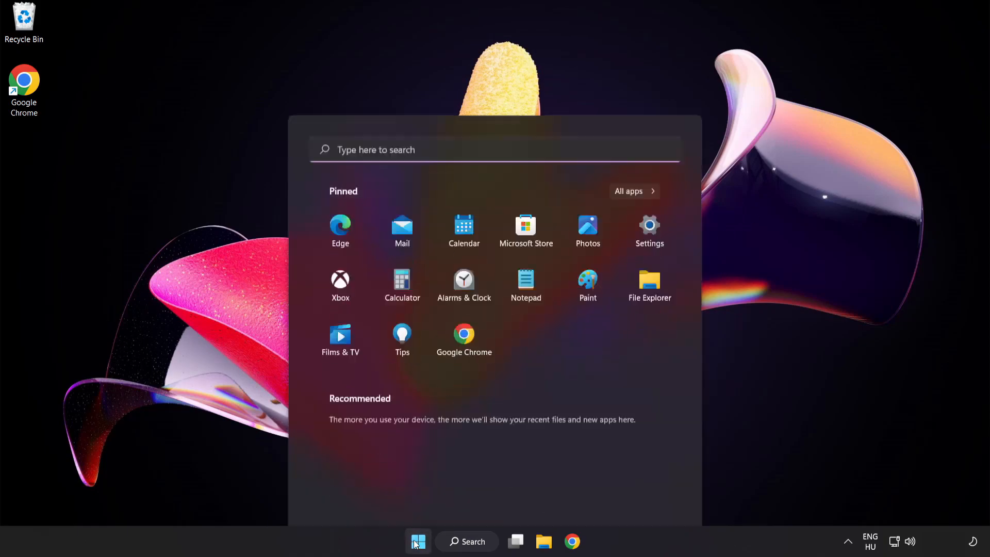
pyautogui.click(653, 497)
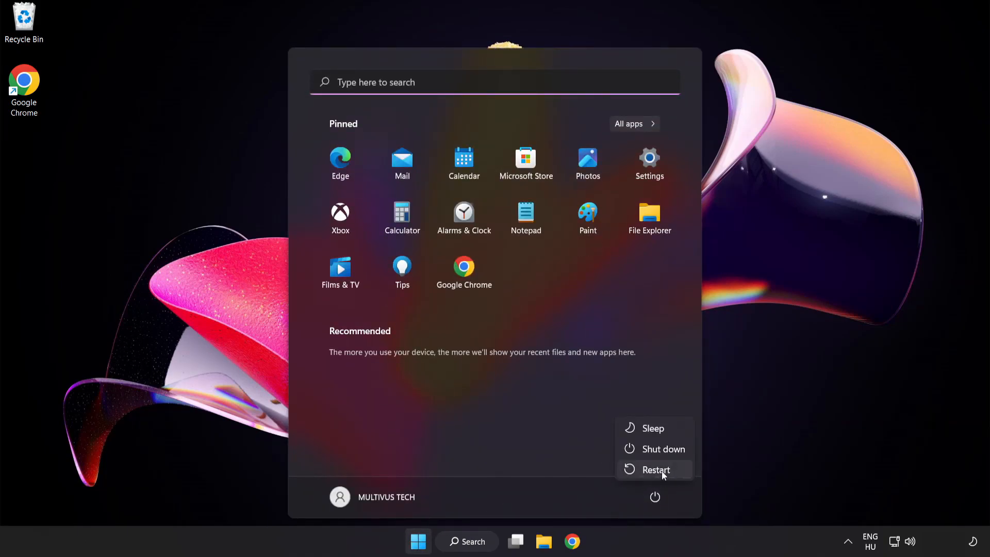
pyautogui.moveTo(661, 474)
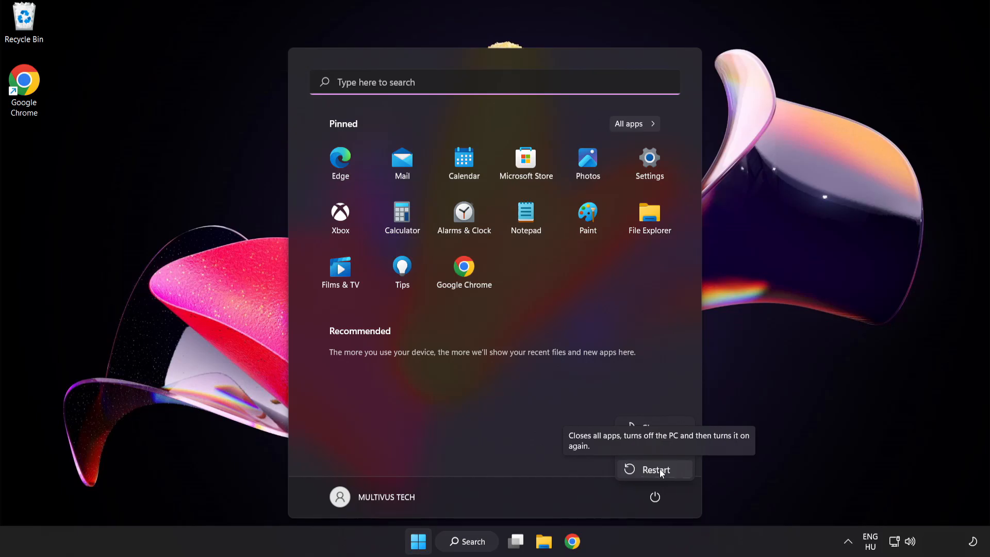